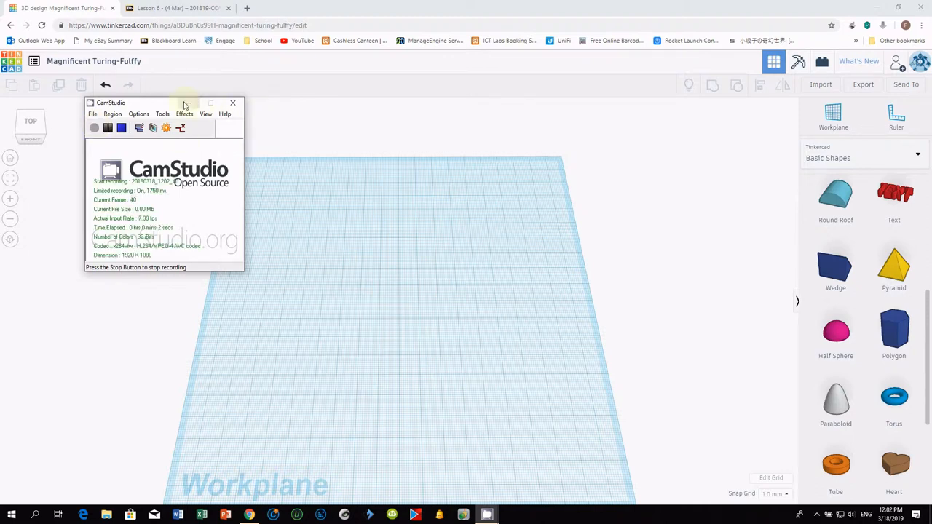
Check the lesson instructions page twice, returning to the 3D design each time
left_click(233, 103)
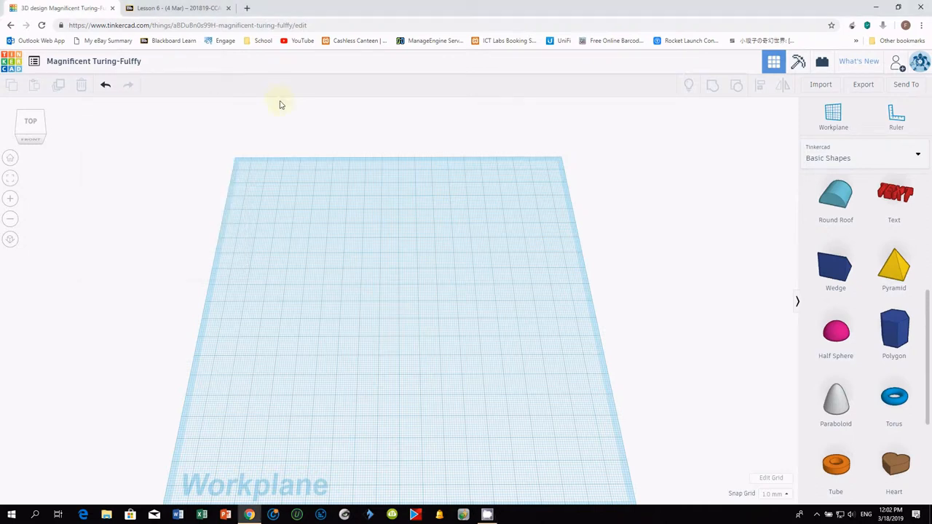
mouse_move(639, 242)
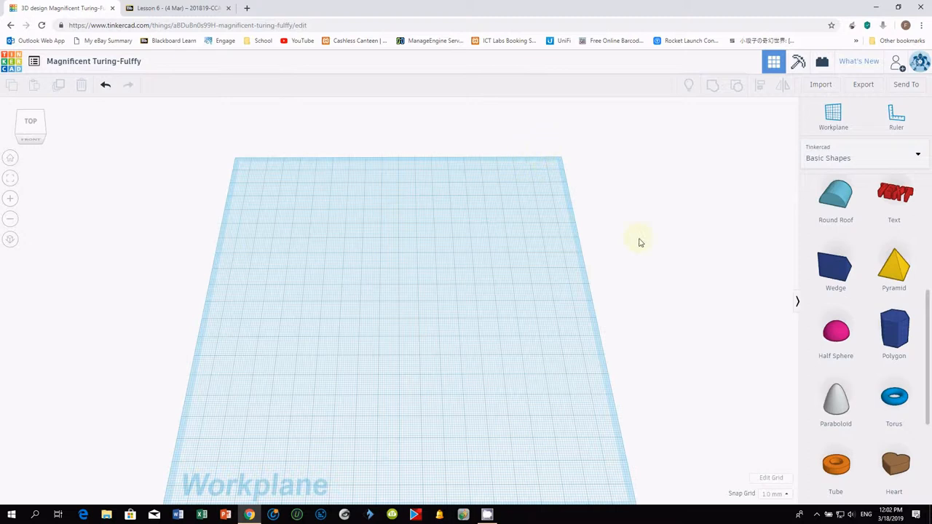
mouse_move(644, 241)
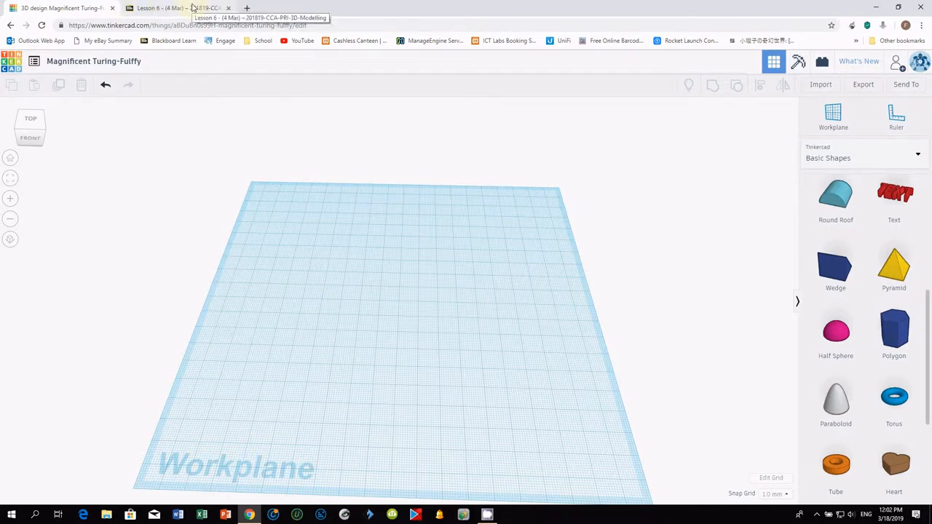
left_click(179, 11)
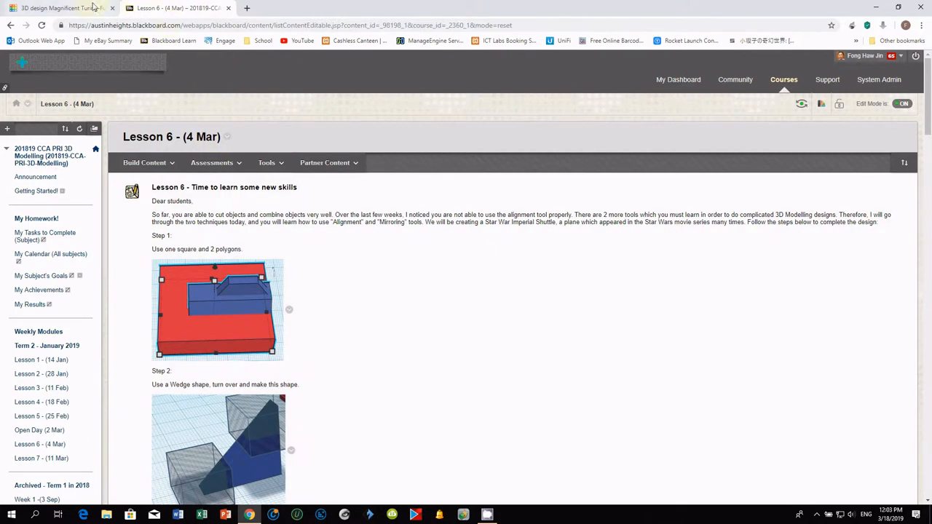
left_click(66, 9)
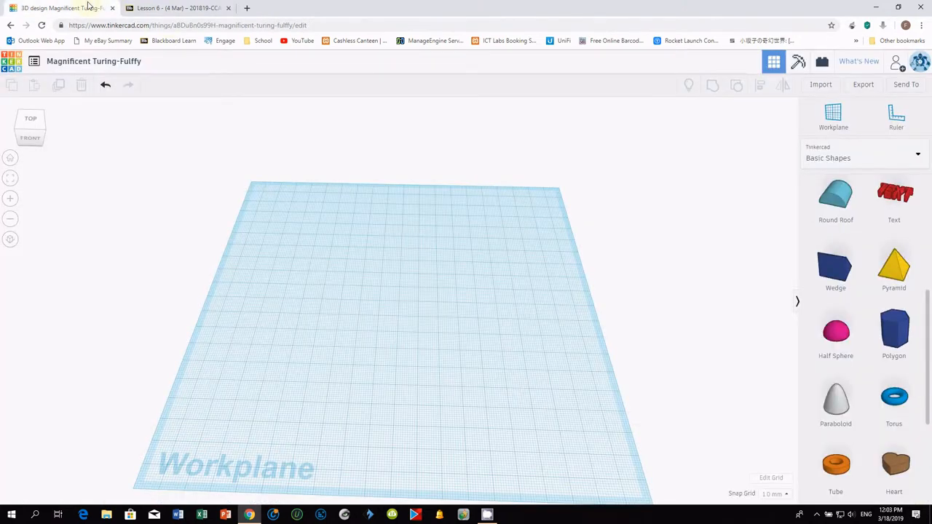
mouse_move(670, 264)
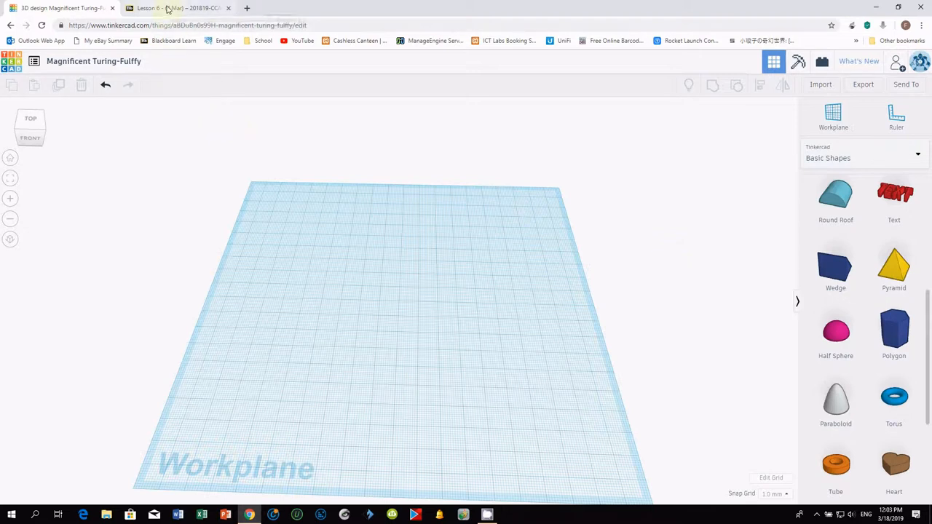
left_click(175, 8)
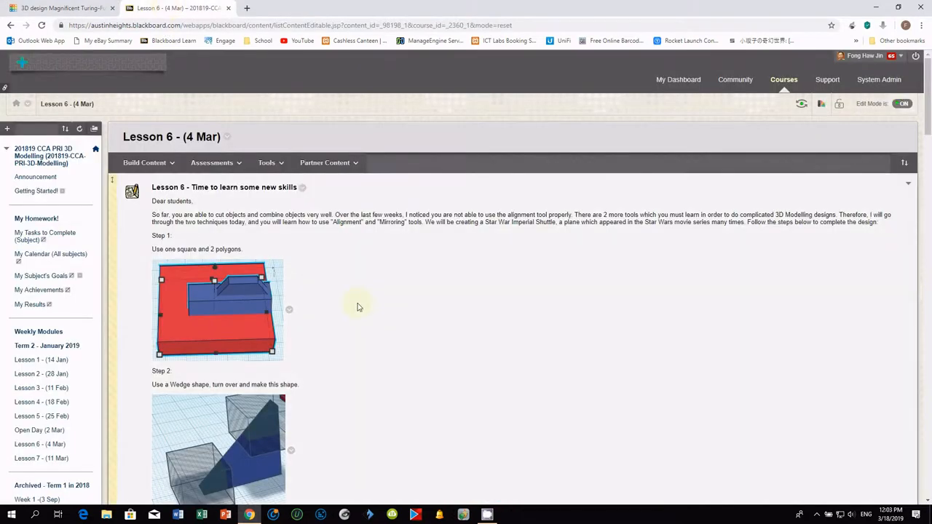
mouse_move(316, 297)
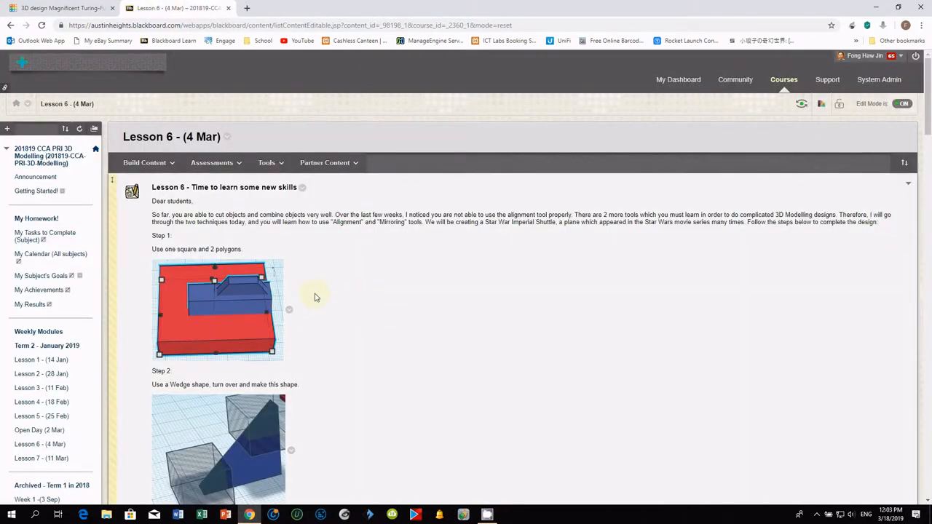
left_click(65, 12)
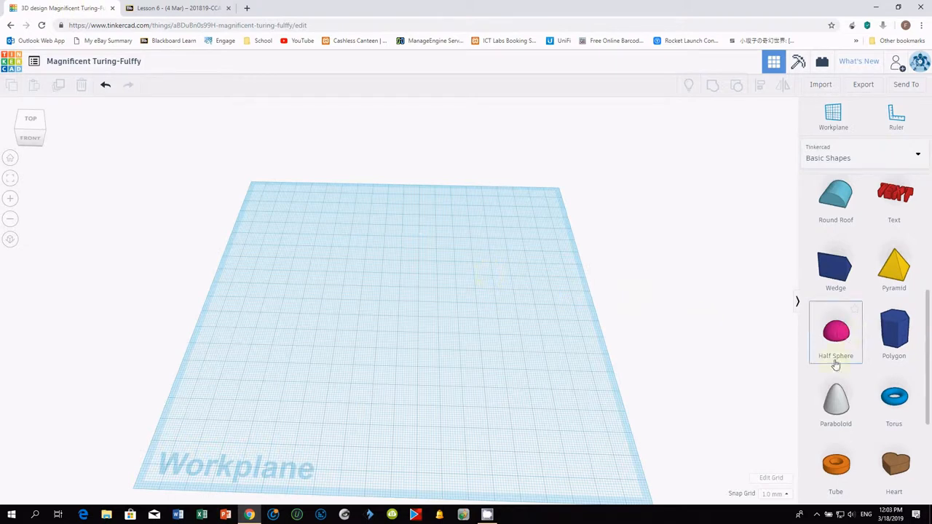
mouse_move(695, 351)
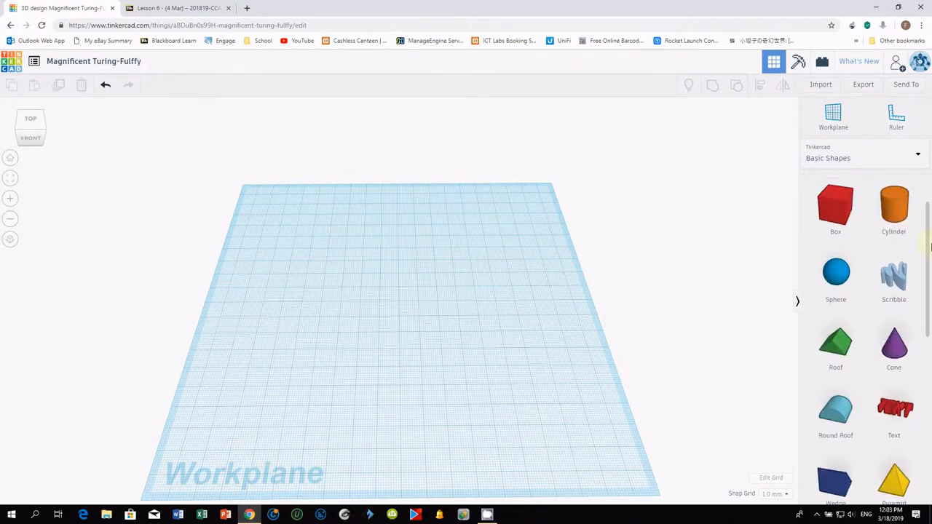
Add a red box and stretch it into a flat 80 x 80 x 10 slab
scroll("down", 3)
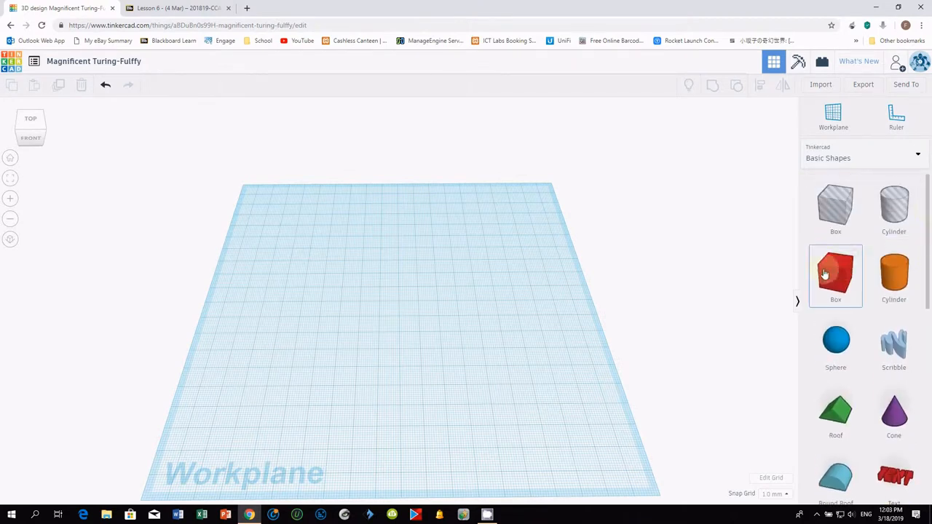
left_click(836, 275)
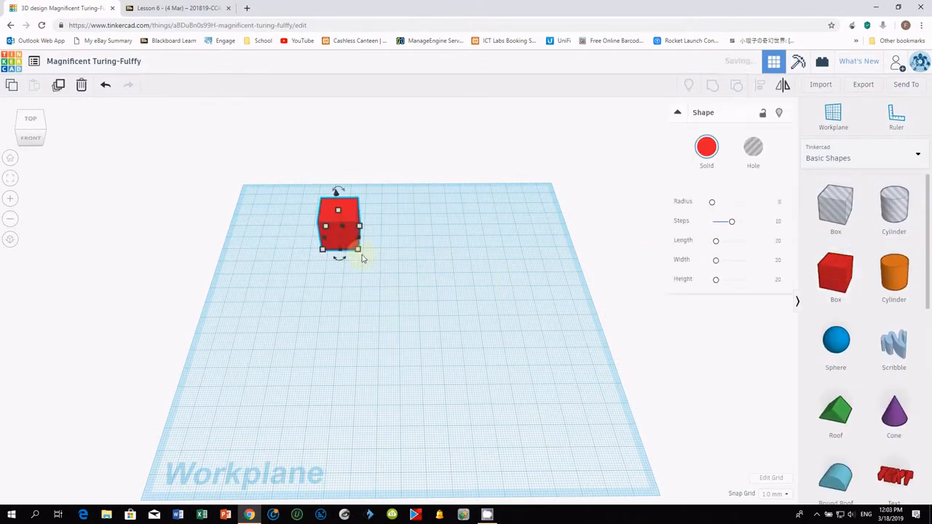
left_click_drag(356, 249, 470, 328)
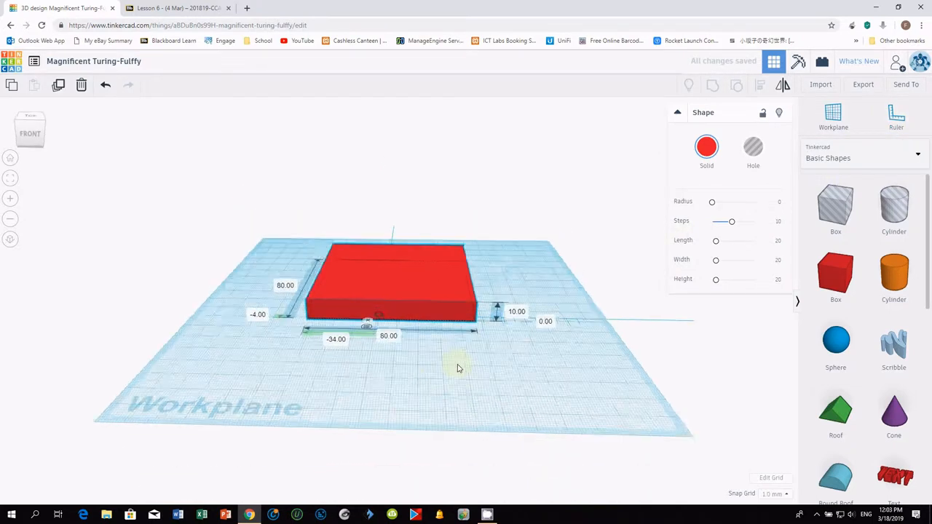
left_click(393, 284)
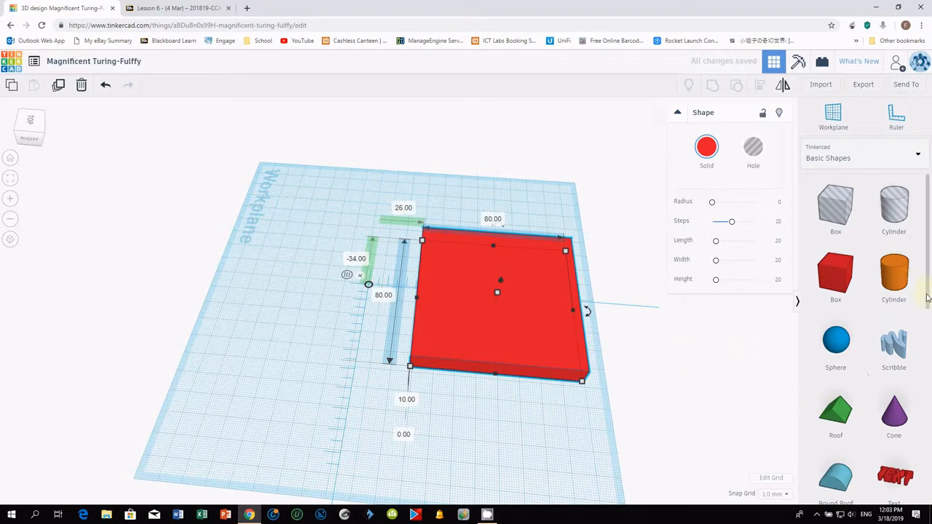
scroll("down", 3)
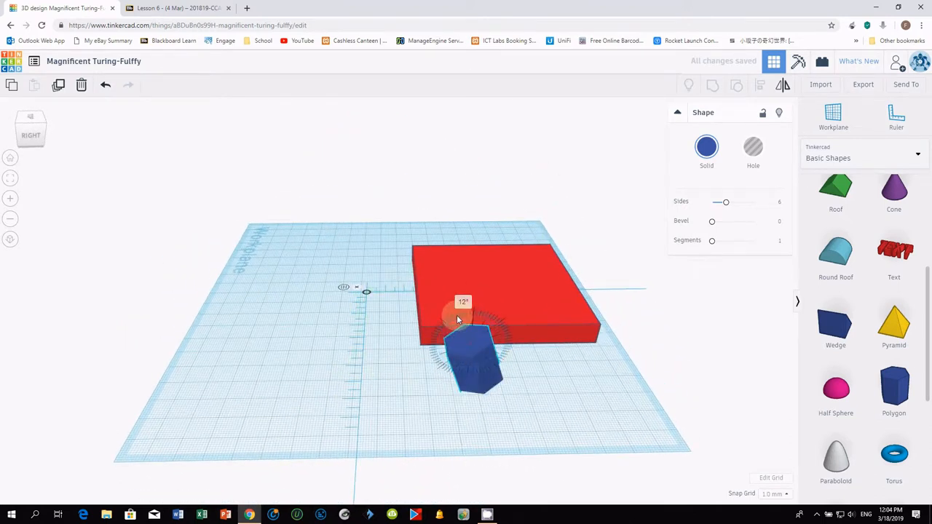
Tip the blue hexagon onto its side and stretch it to 60 long across the slab
left_click_drag(458, 318, 426, 347)
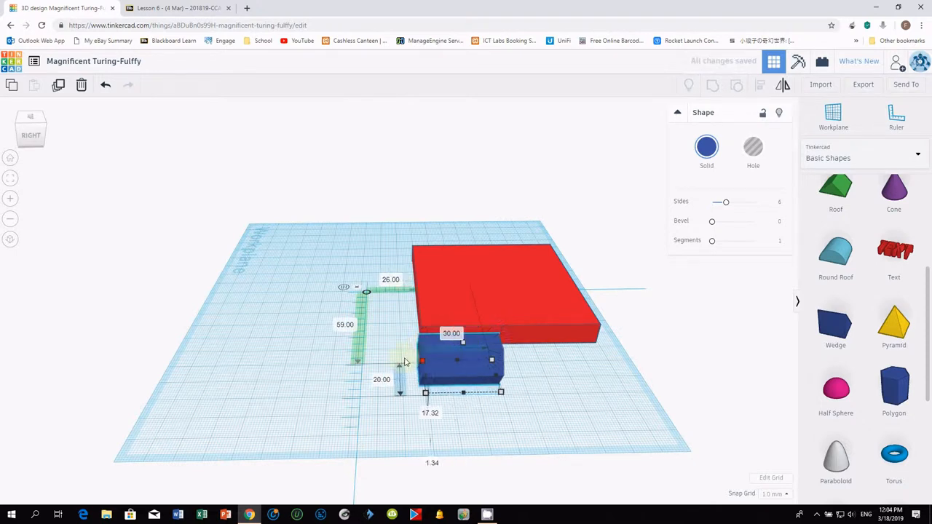
left_click_drag(462, 360, 404, 368)
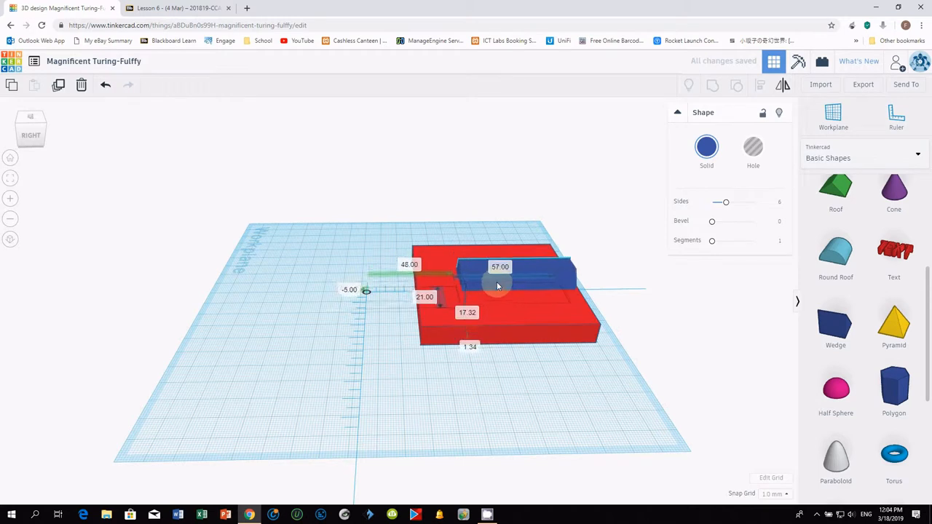
left_click(498, 283)
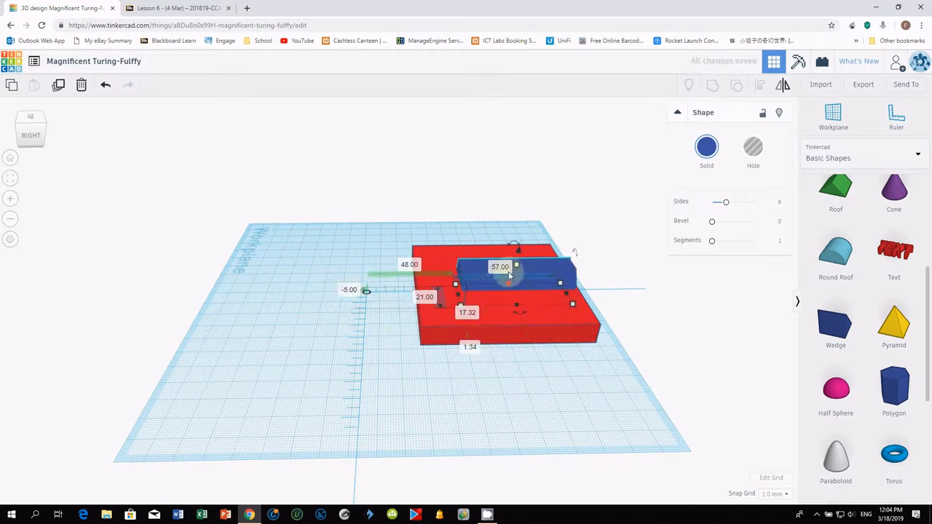
left_click_drag(510, 277, 561, 385)
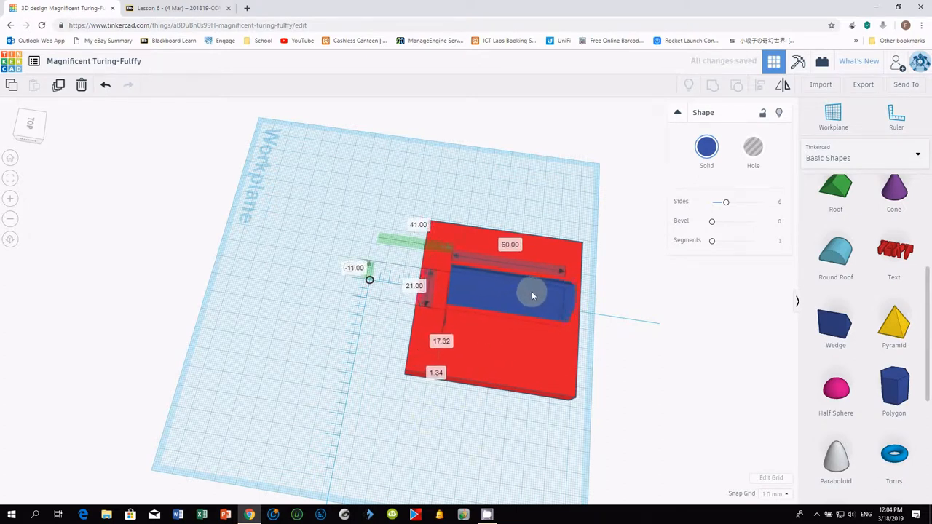
left_click(517, 298)
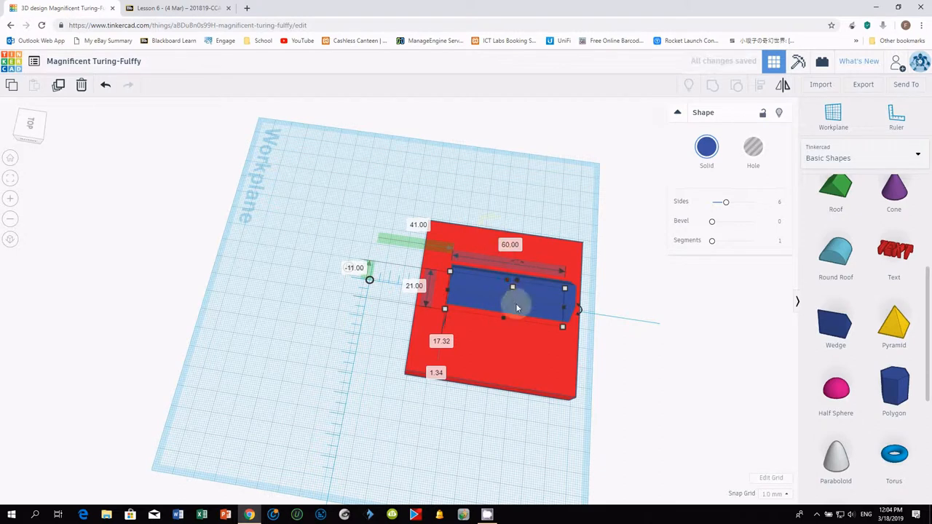
Marquee-select the red slab and the blue prism together
left_click_drag(517, 306, 532, 306)
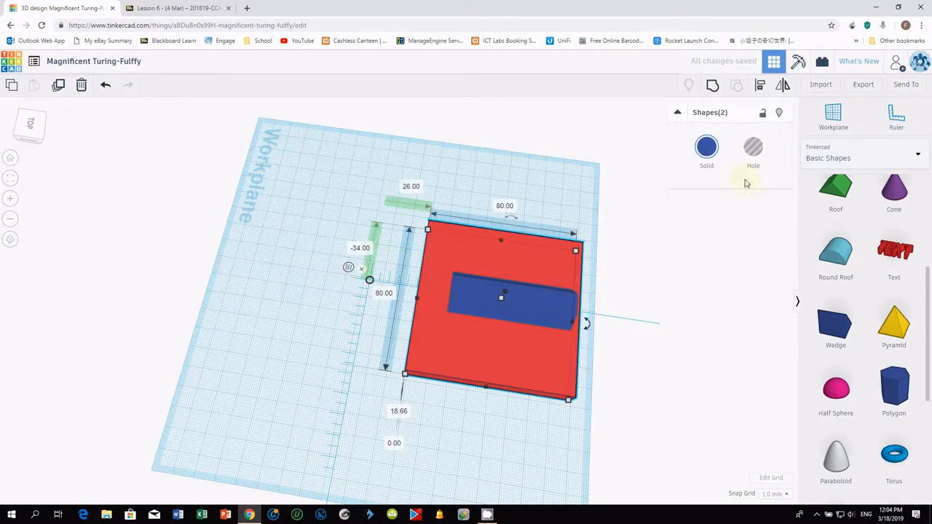
mouse_move(758, 85)
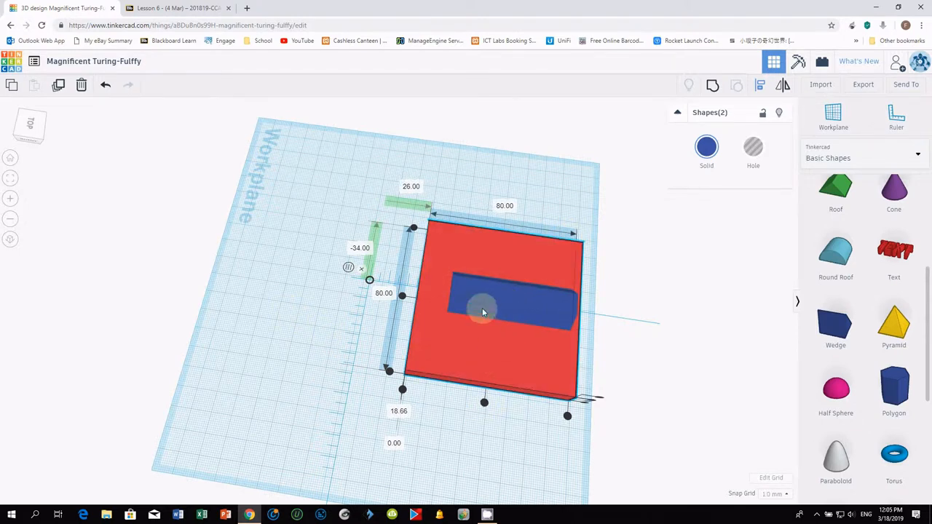
mouse_move(505, 419)
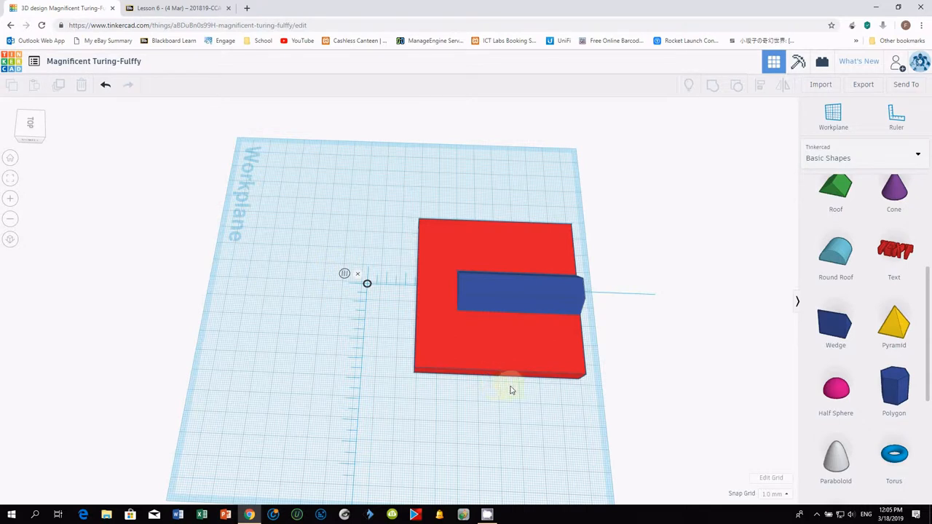
mouse_move(899, 391)
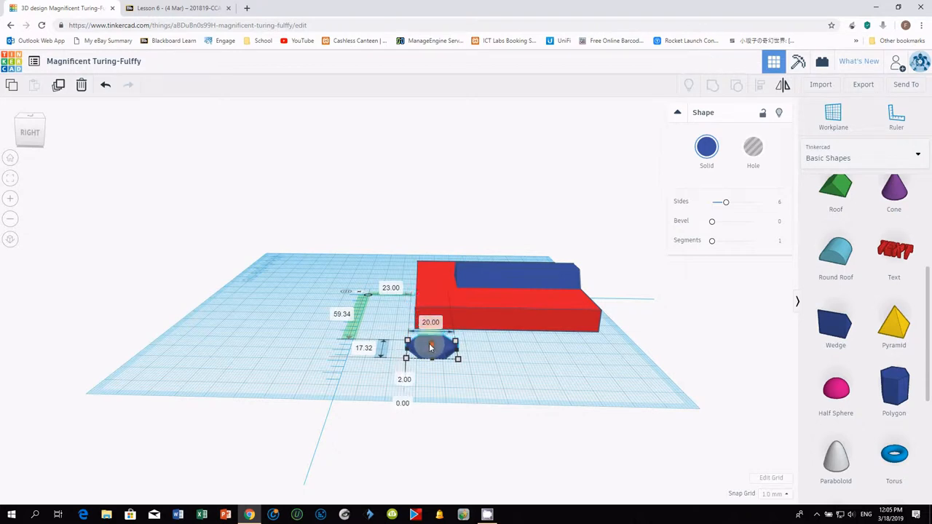
Nudge the small upright blue hexagon into place near the slab
left_click_drag(430, 346, 430, 342)
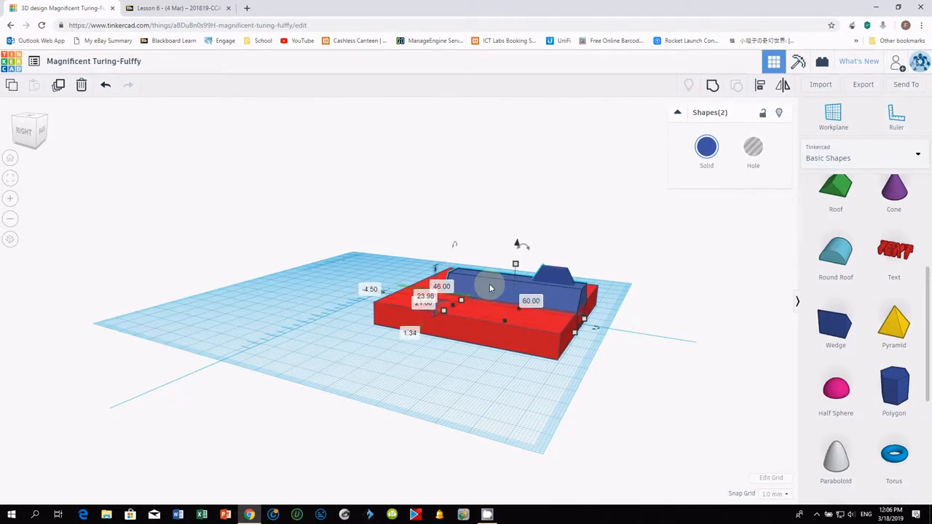
mouse_move(774, 190)
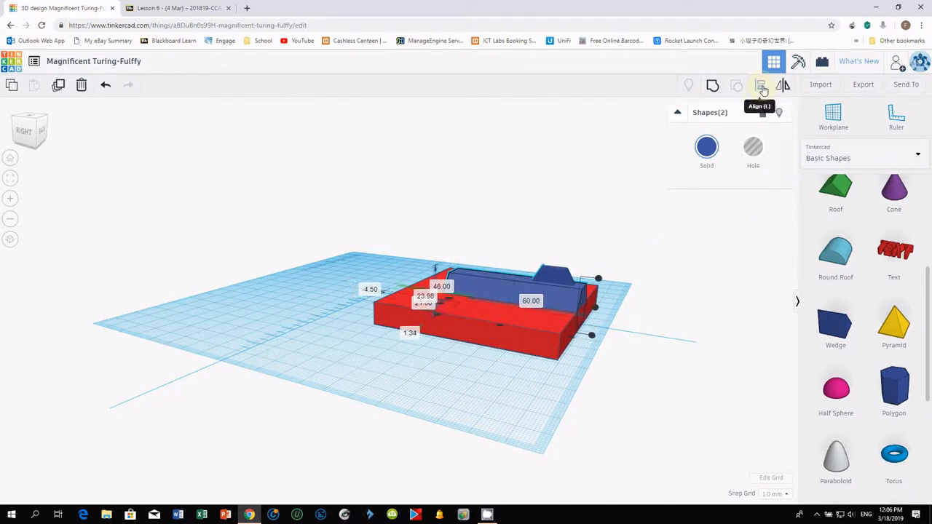
Align the small hexagon to the long prism's end, then orbit to look down
left_click(760, 85)
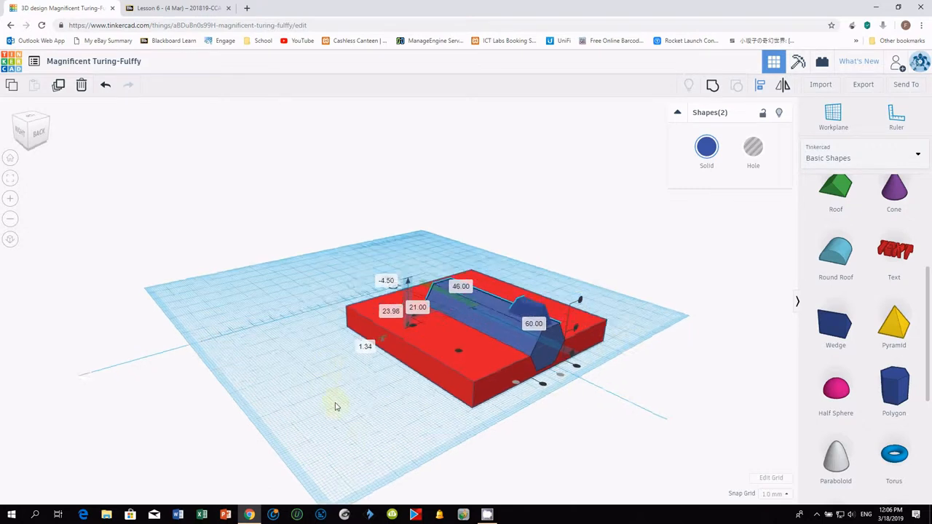
left_click_drag(335, 408, 507, 427)
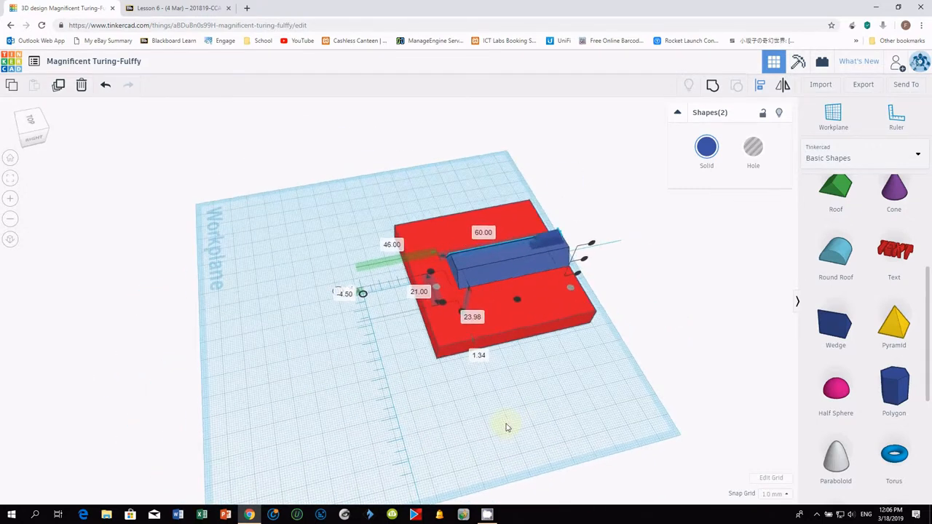
left_click_drag(507, 427, 471, 409)
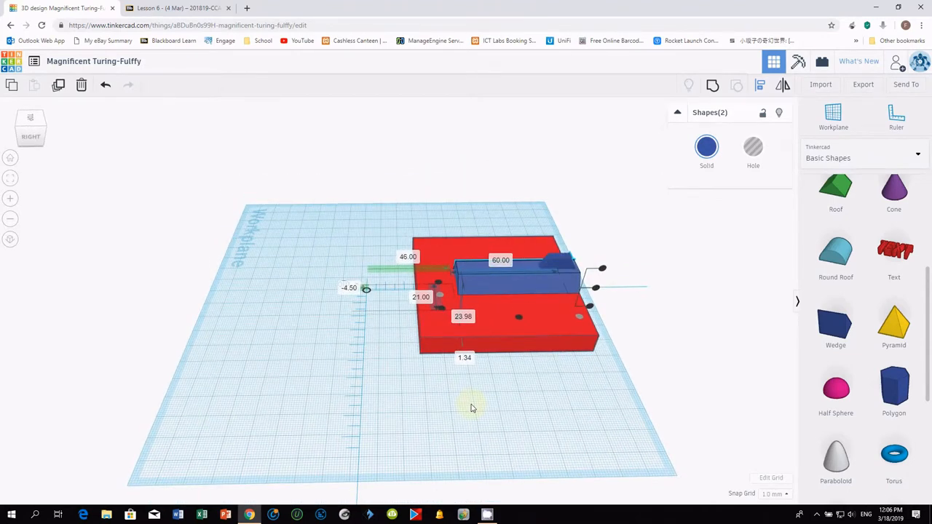
mouse_move(857, 348)
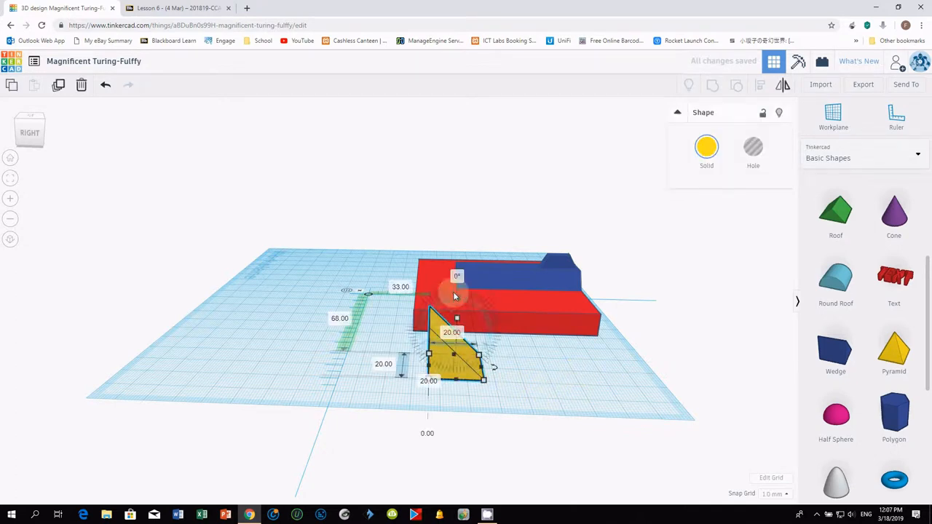
Resize the yellow wedge to about 36 long in front of the slab
left_click_drag(457, 319, 397, 329)
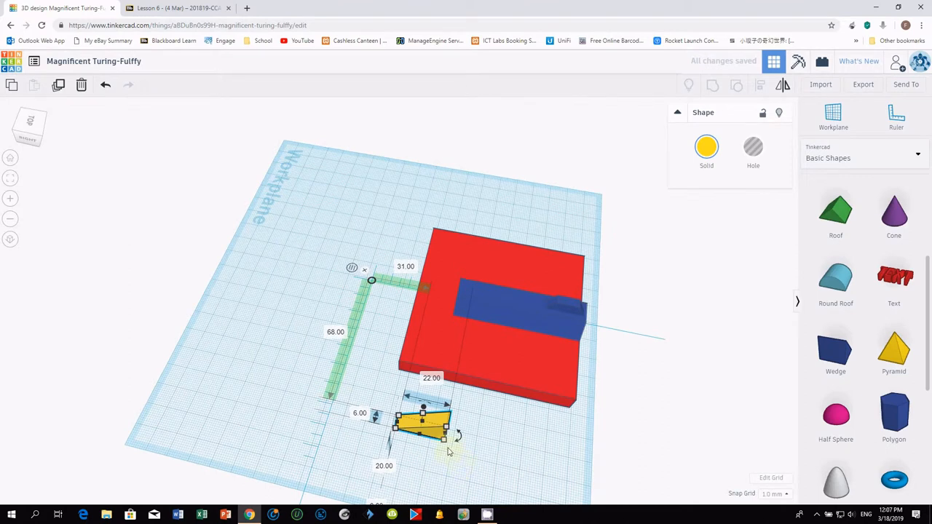
mouse_move(448, 450)
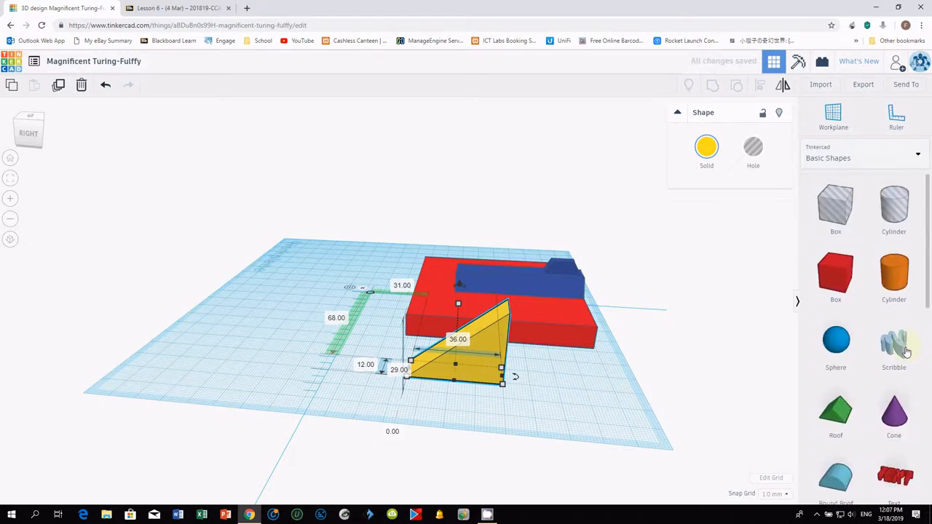
left_click(835, 207)
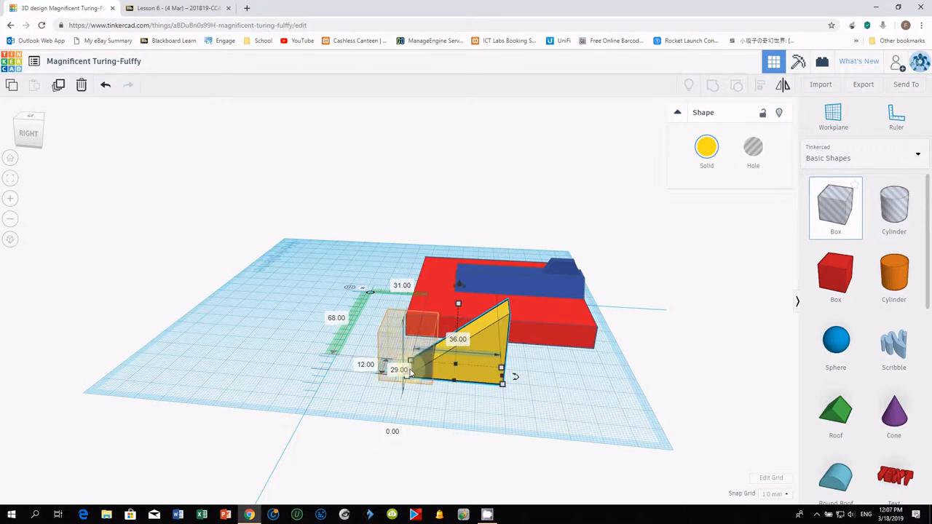
Drop the new box on the workplane beside the blue prism
left_click(398, 370)
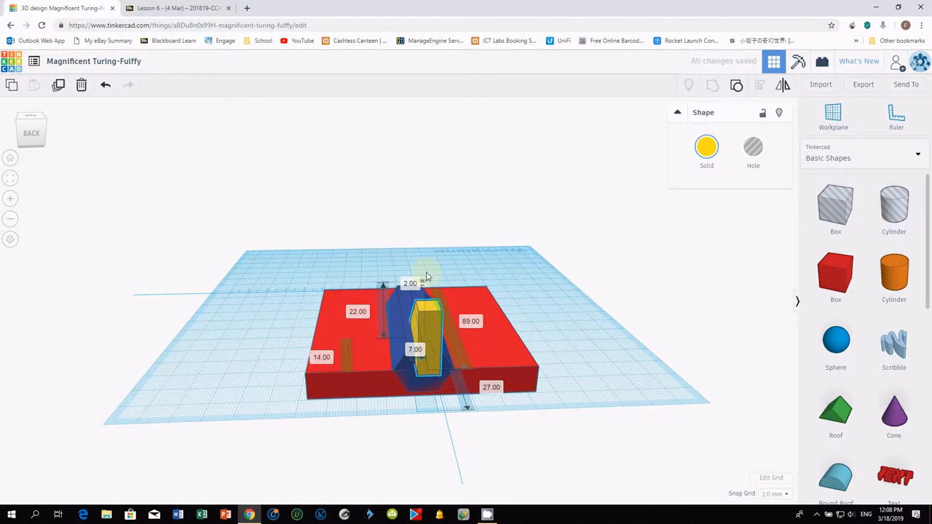
Orbit the view and move the tall yellow block onto the blue prism
left_click_drag(426, 276, 430, 408)
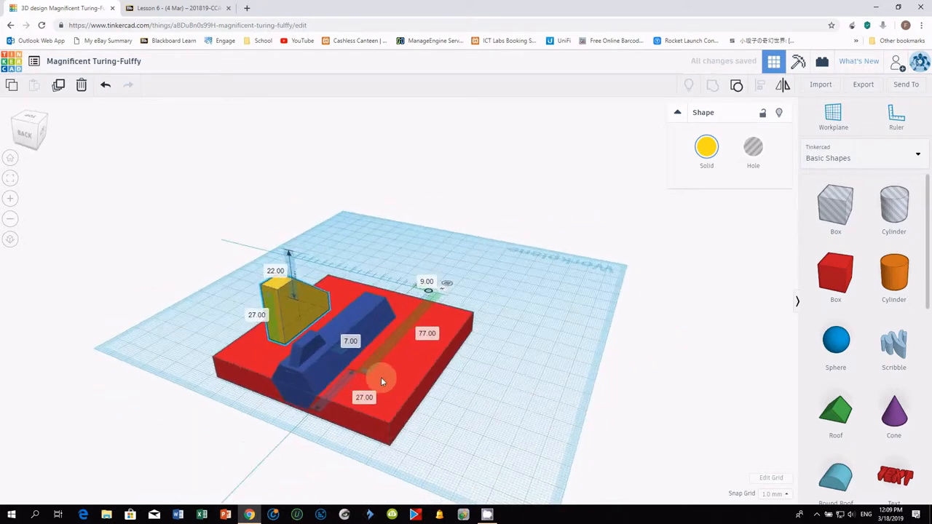
left_click_drag(382, 381, 389, 231)
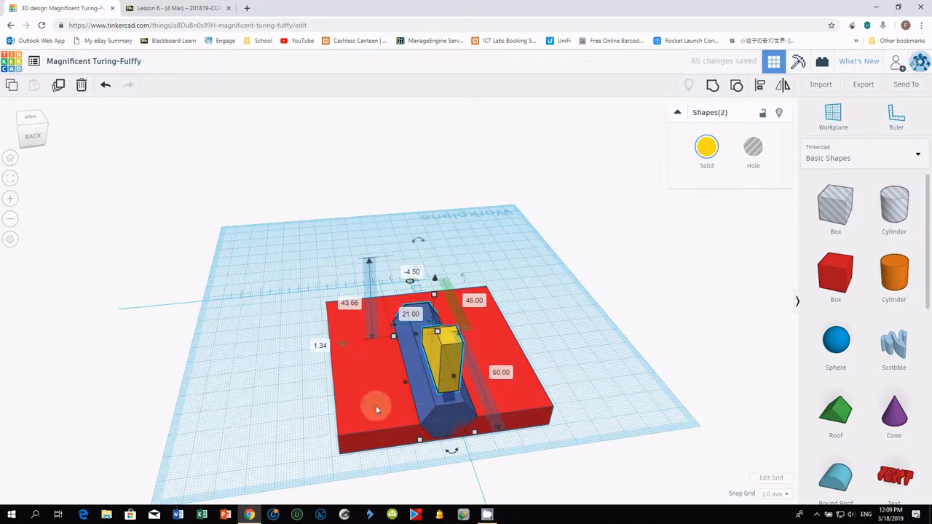
left_click_drag(377, 410, 375, 457)
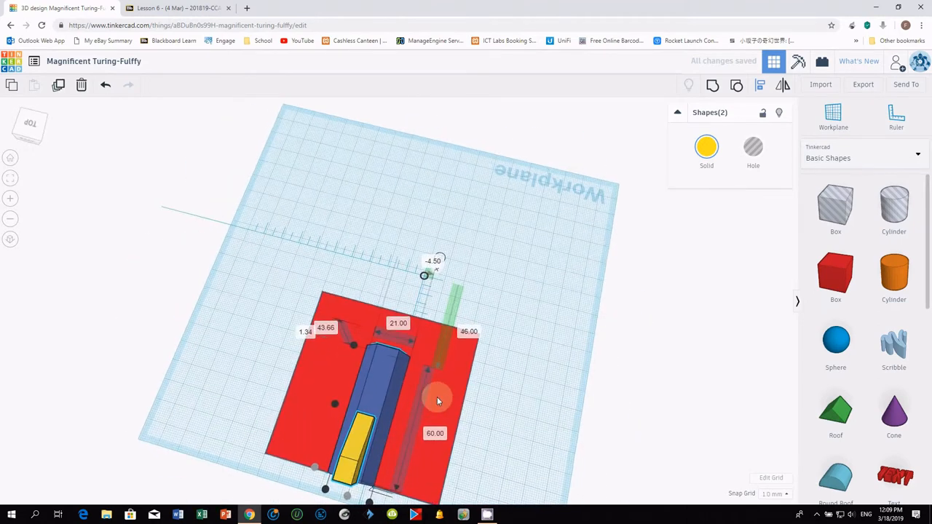
left_click_drag(437, 400, 549, 415)
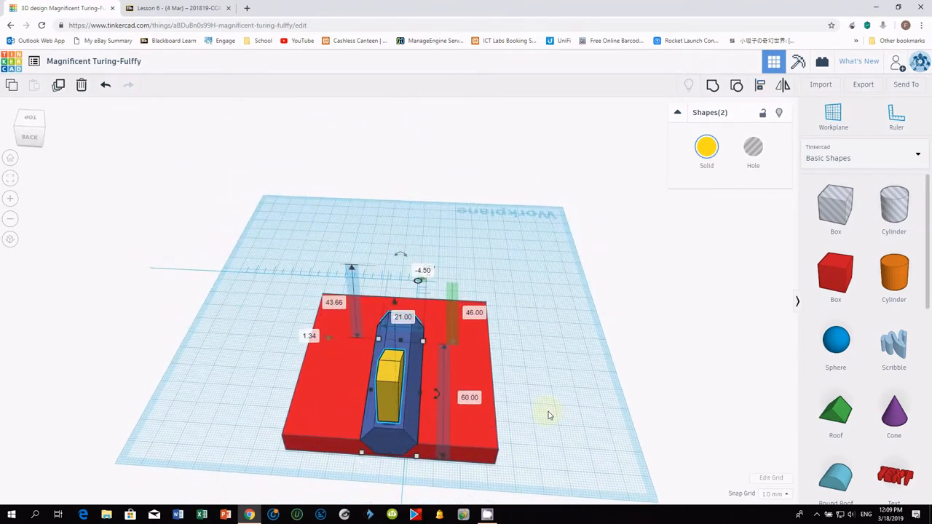
left_click_drag(549, 415, 328, 429)
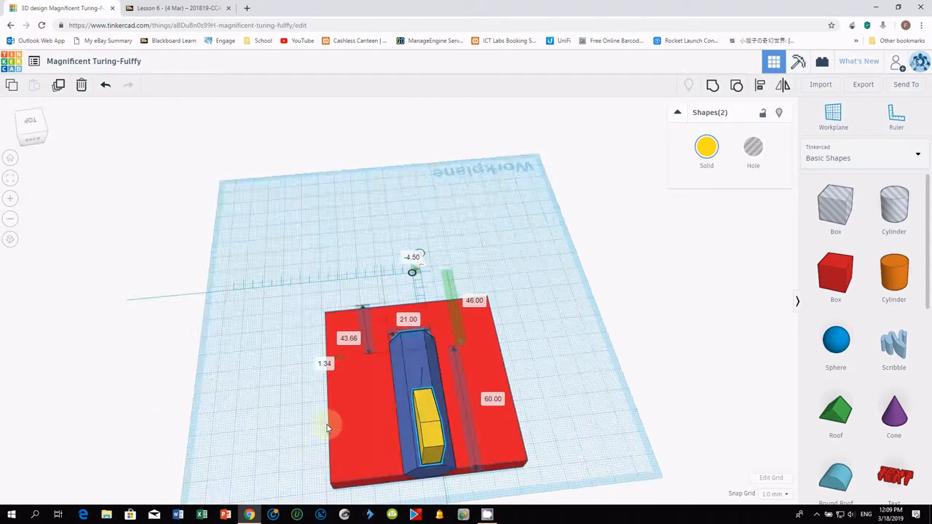
left_click_drag(328, 426, 581, 437)
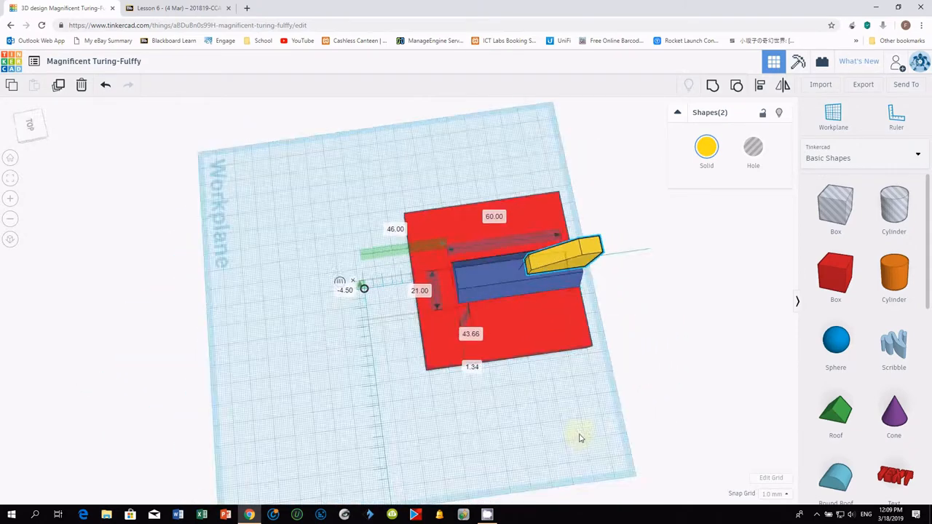
left_click_drag(581, 438, 439, 398)
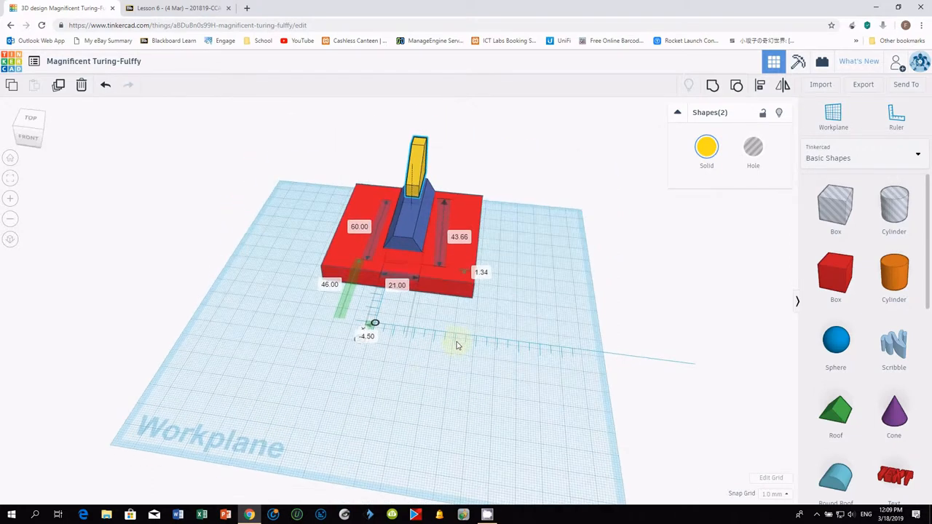
left_click_drag(459, 346, 353, 352)
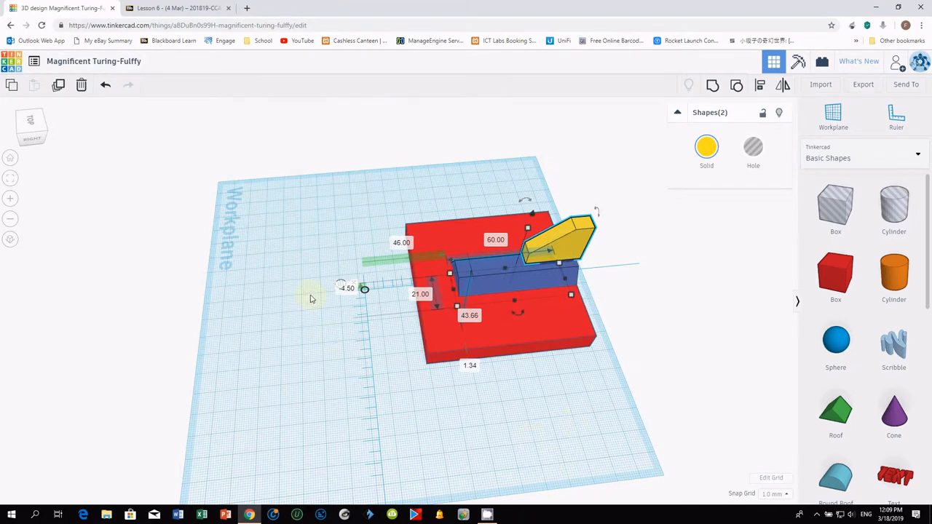
mouse_move(549, 408)
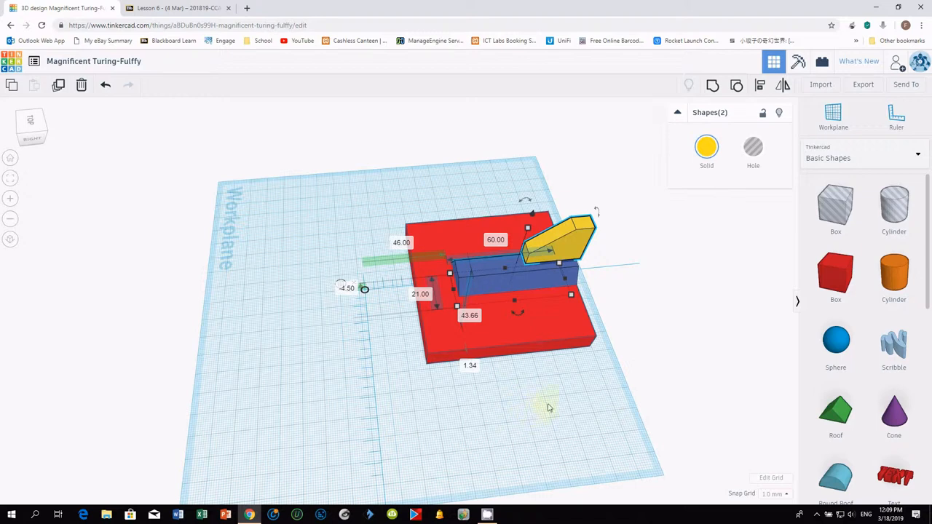
mouse_move(527, 393)
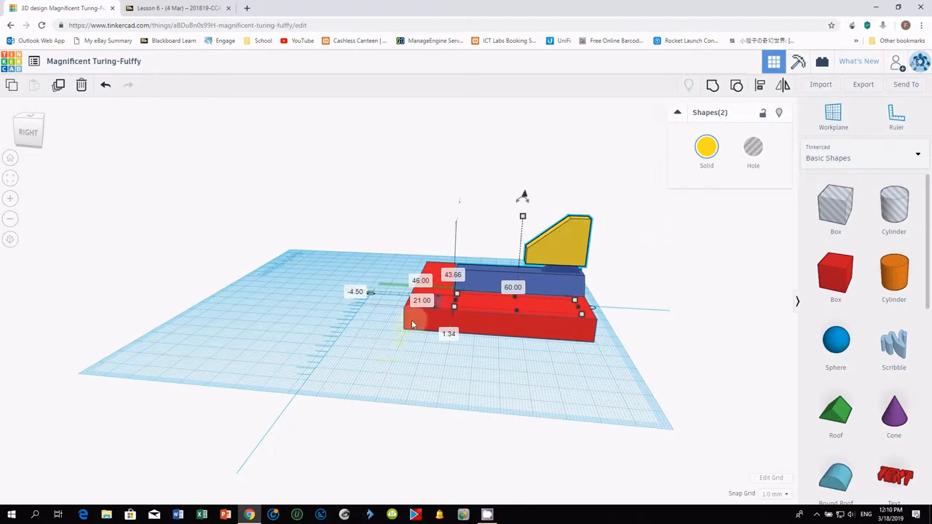
Select the yellow fin wedge to base the large wing on
left_click(557, 237)
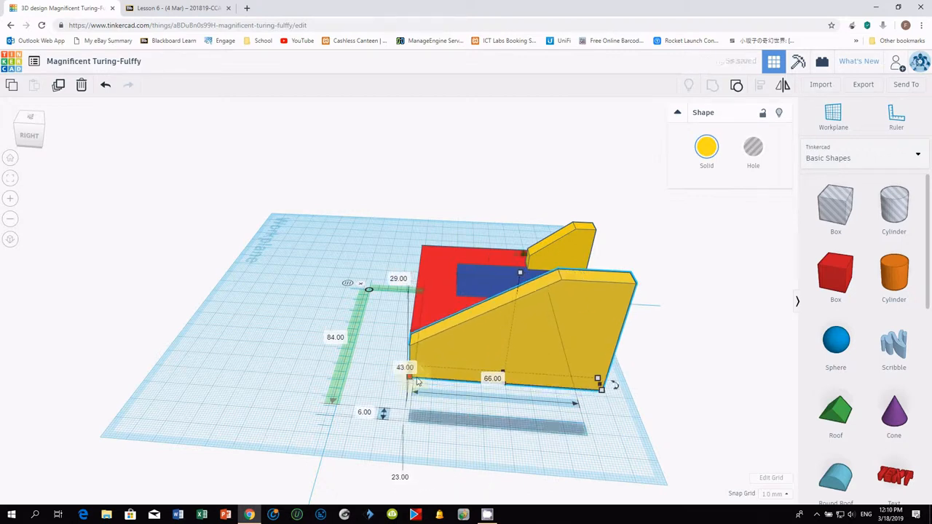
mouse_move(544, 331)
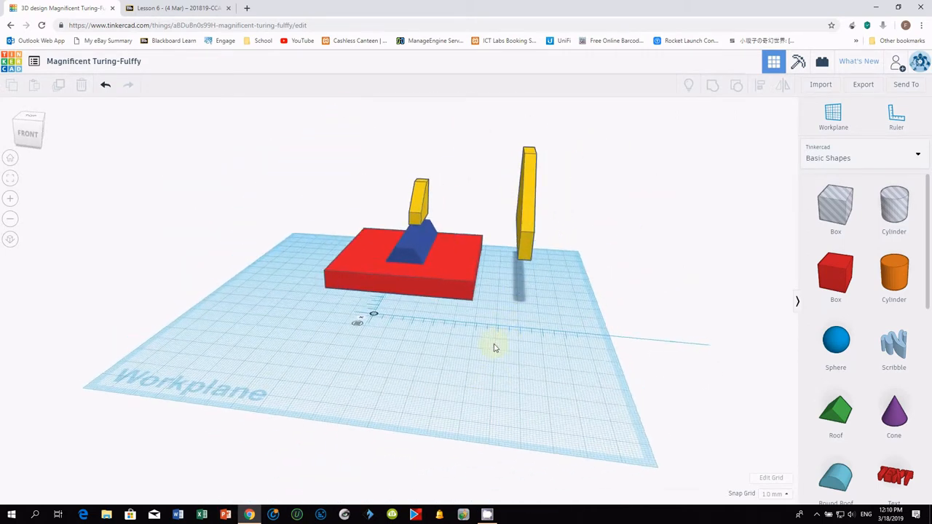
Tip the tall yellow wing a quarter turn, then tilt it a further 45 degrees
left_click(525, 204)
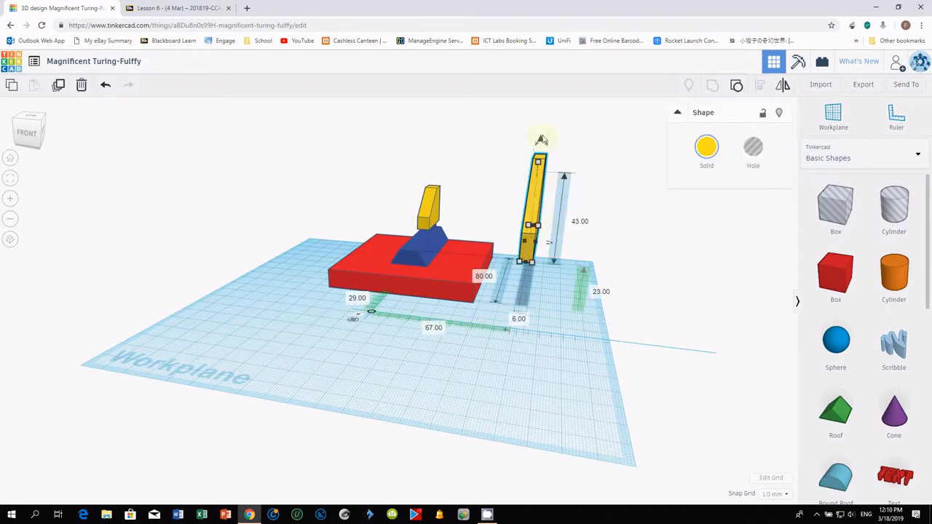
mouse_move(549, 146)
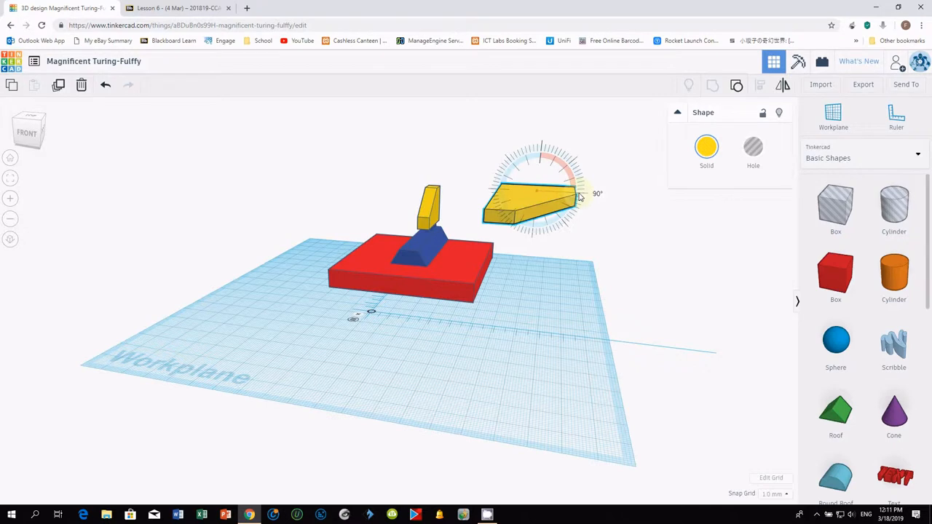
left_click(535, 200)
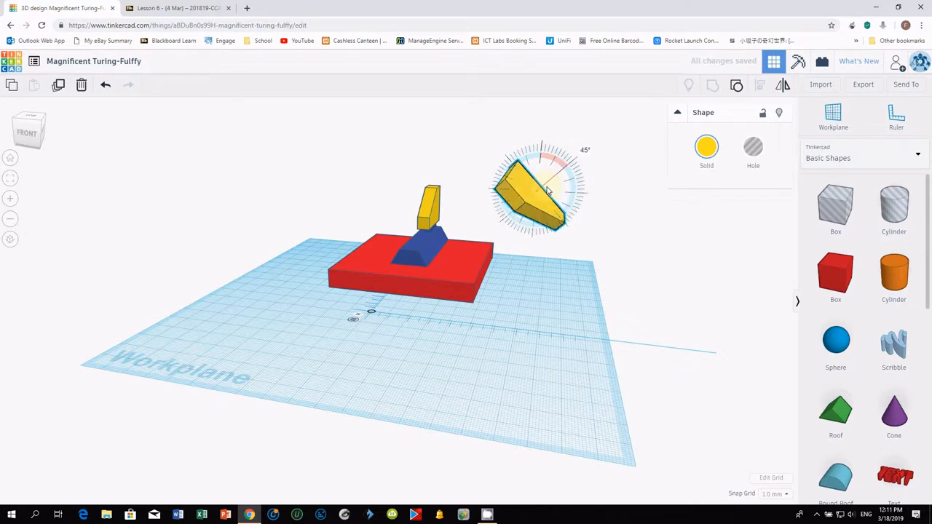
left_click(532, 193)
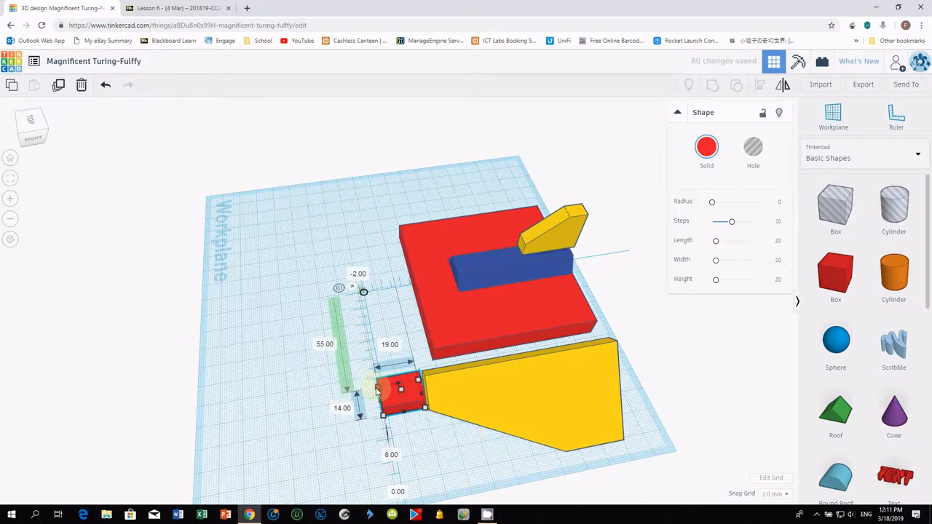
Stretch the red box to about 80 by 8 along the wing's straight edge
left_click_drag(394, 385, 401, 402)
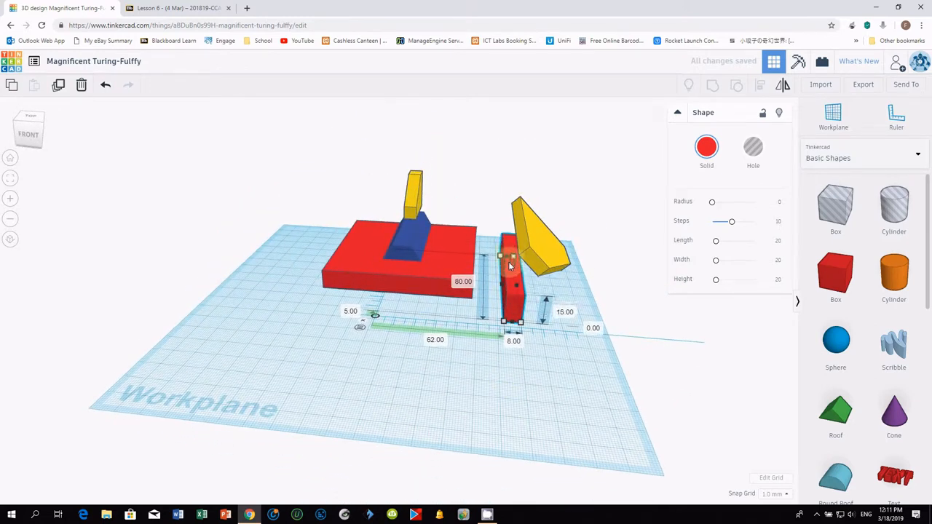
left_click_drag(546, 301, 546, 316)
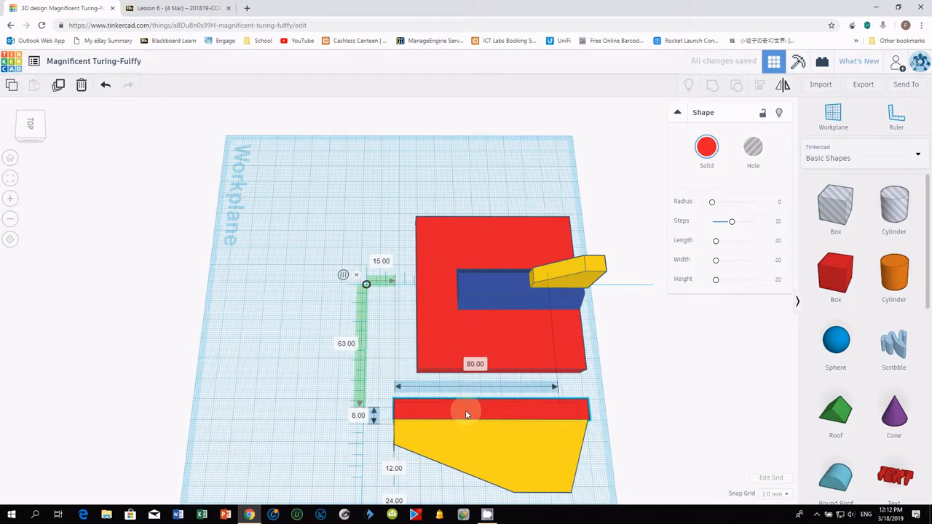
Stand the red strip upright along the fin edge, then select both wing parts
left_click(466, 414)
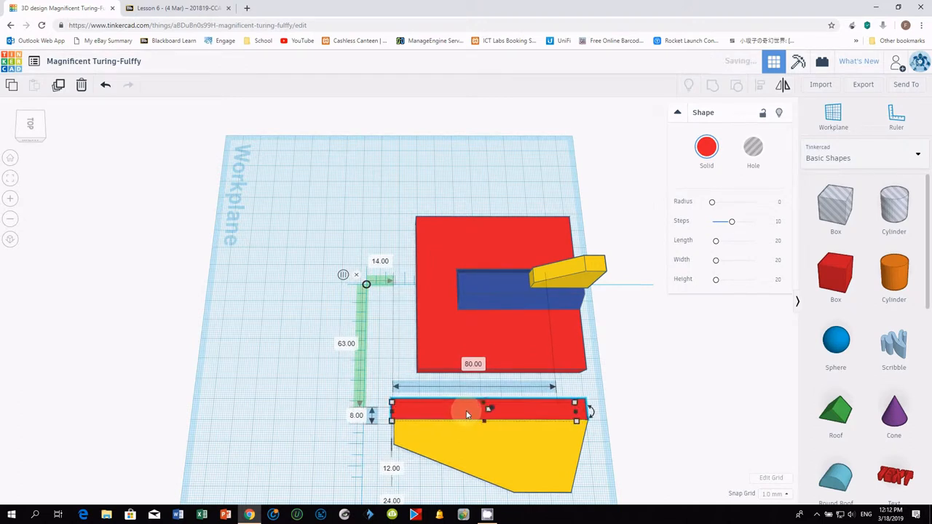
mouse_move(628, 461)
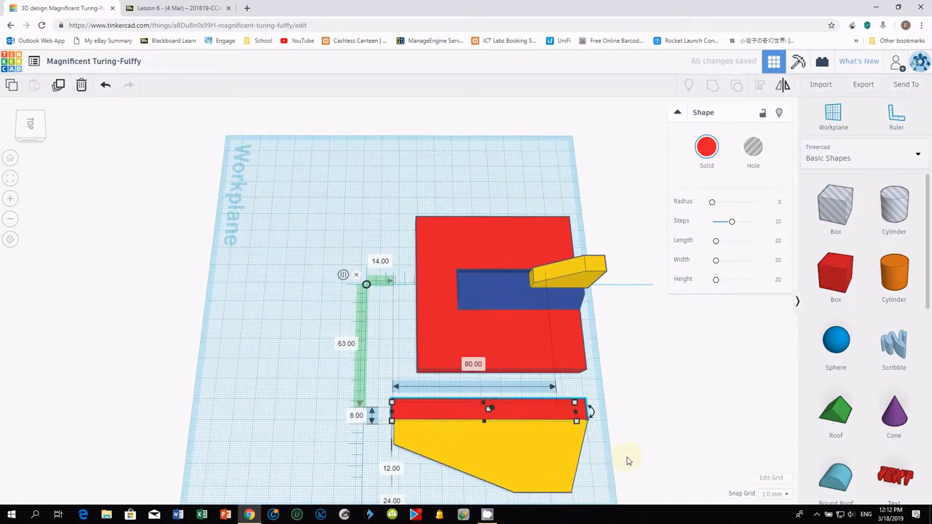
left_click(775, 494)
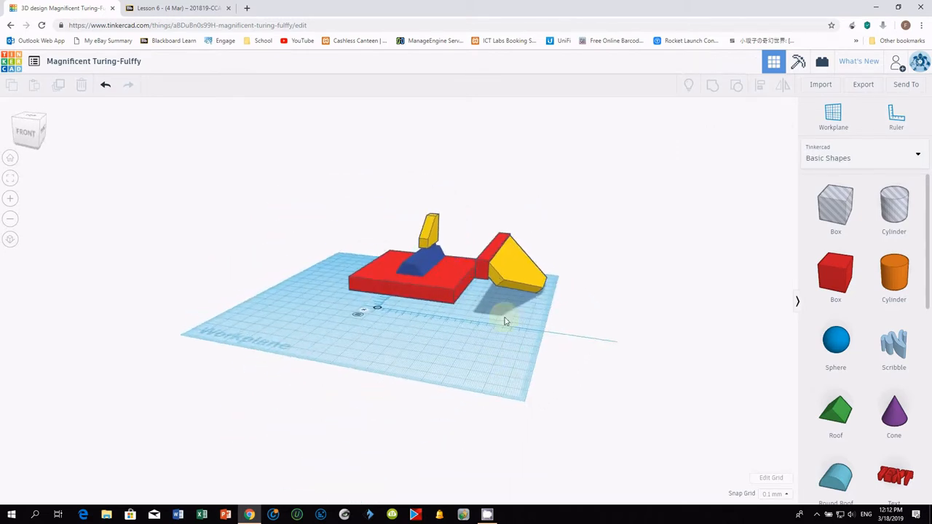
left_click(513, 263)
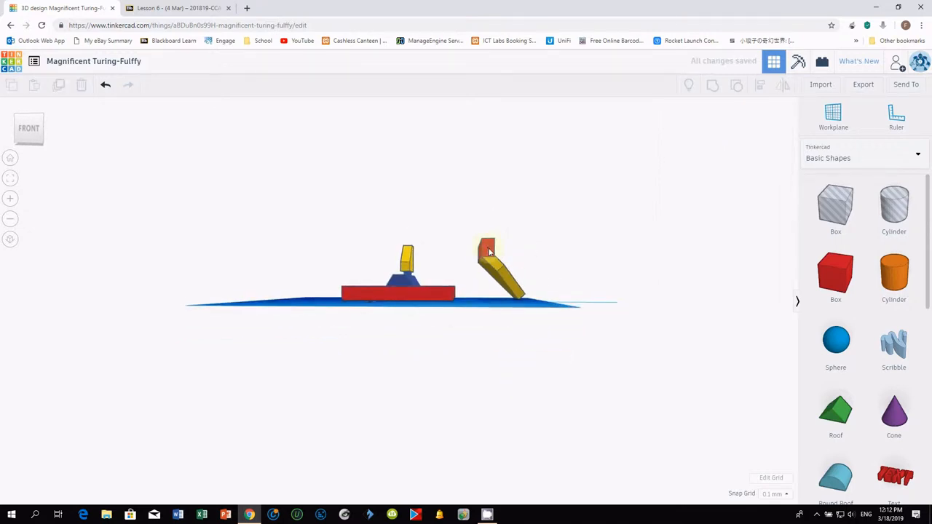
left_click(484, 245)
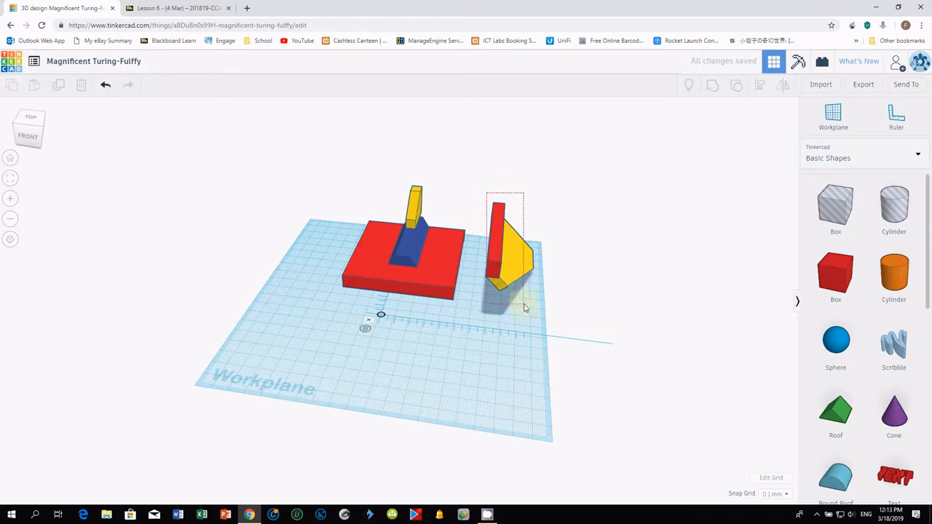
left_click(510, 255)
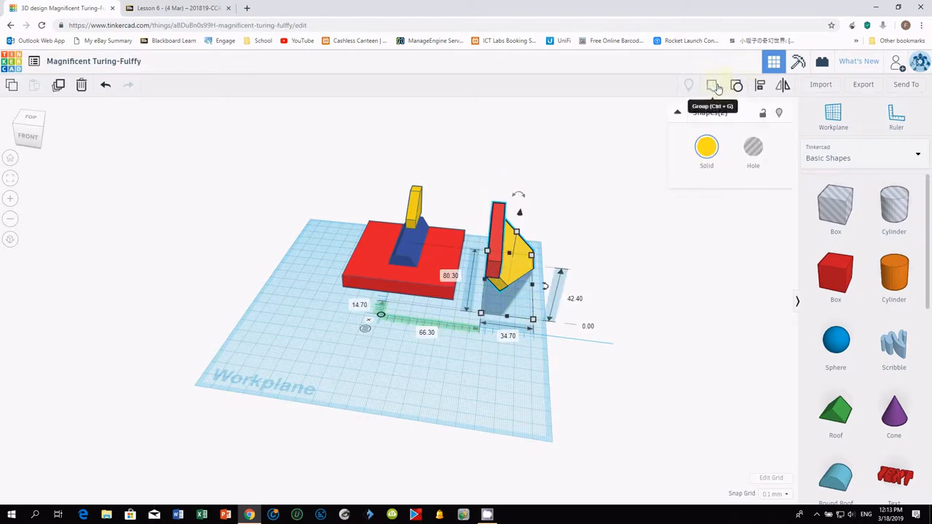
Group the wing parts, mirror the yellow wing, and move it beside the red body
left_click(713, 85)
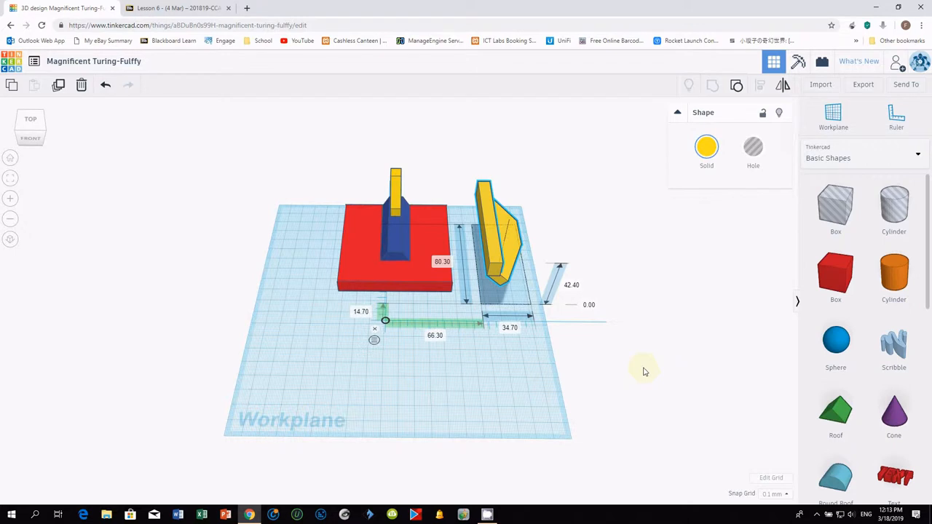
left_click(497, 247)
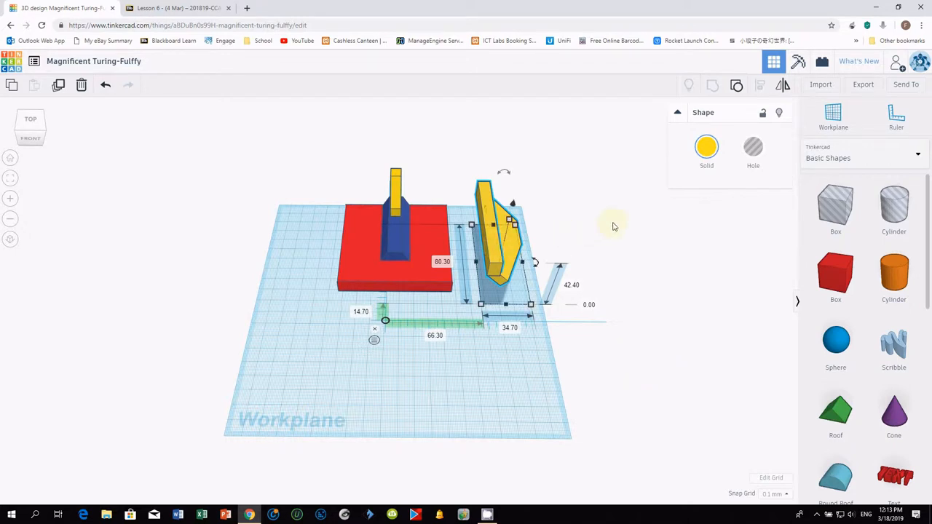
mouse_move(782, 86)
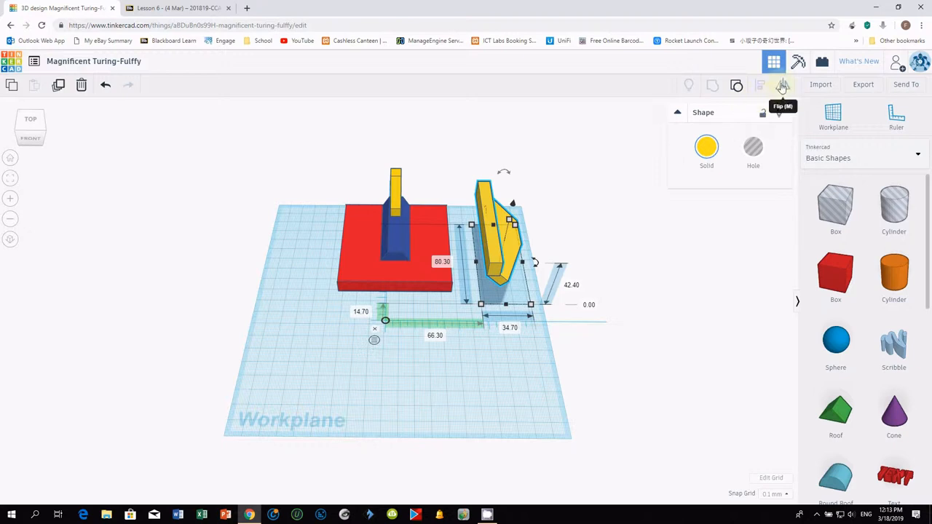
mouse_move(784, 85)
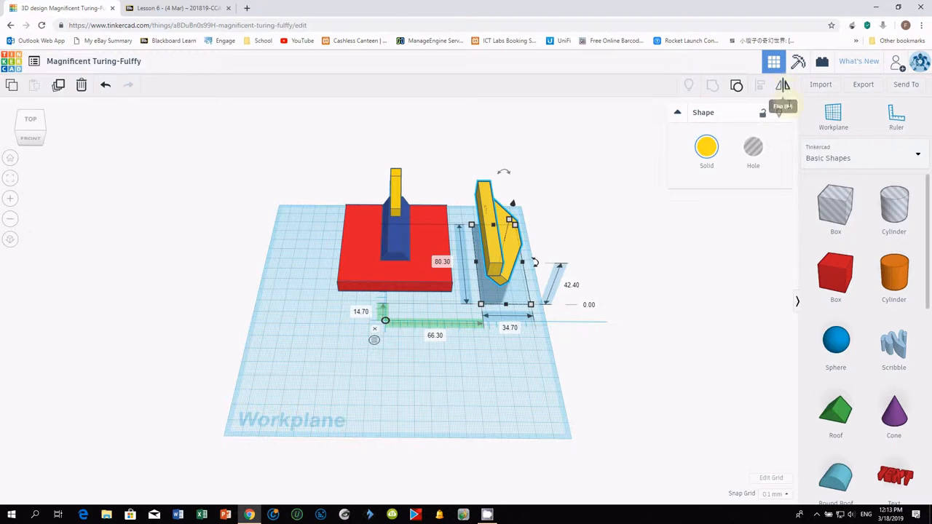
mouse_move(783, 86)
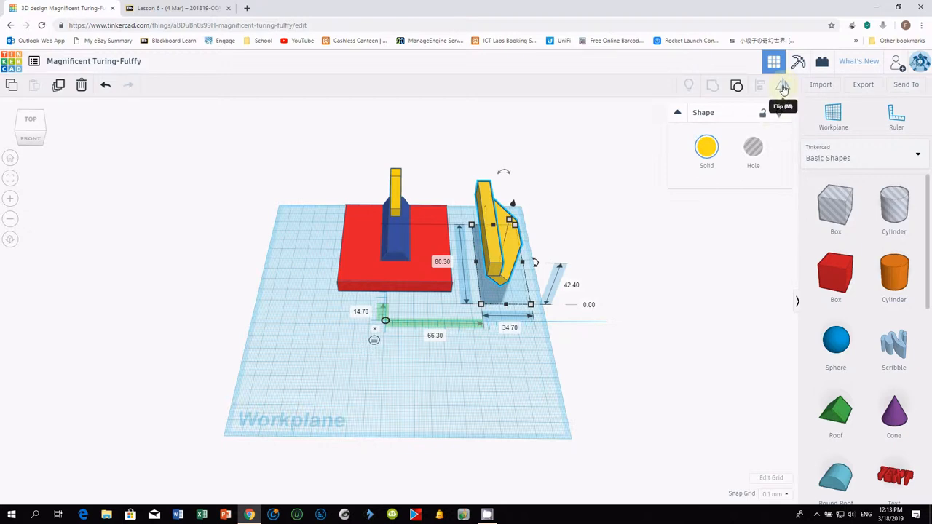
left_click(783, 85)
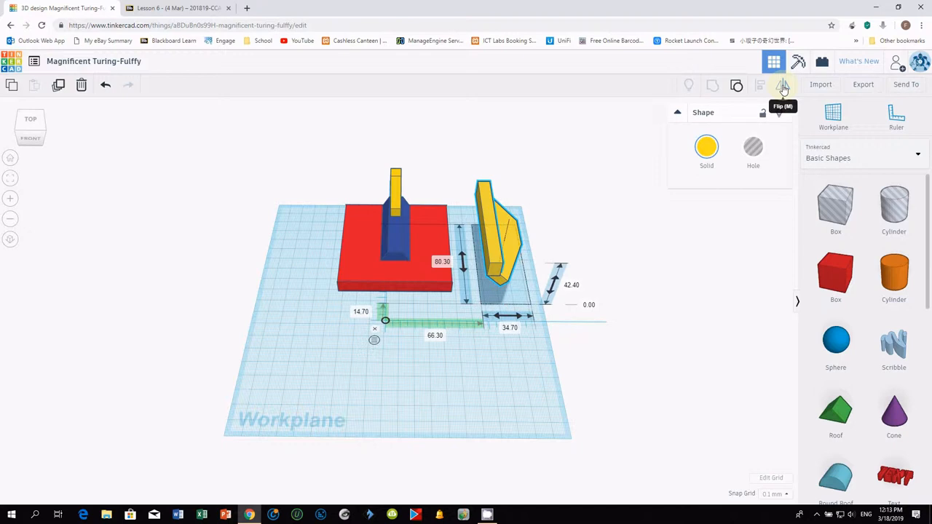
left_click(782, 85)
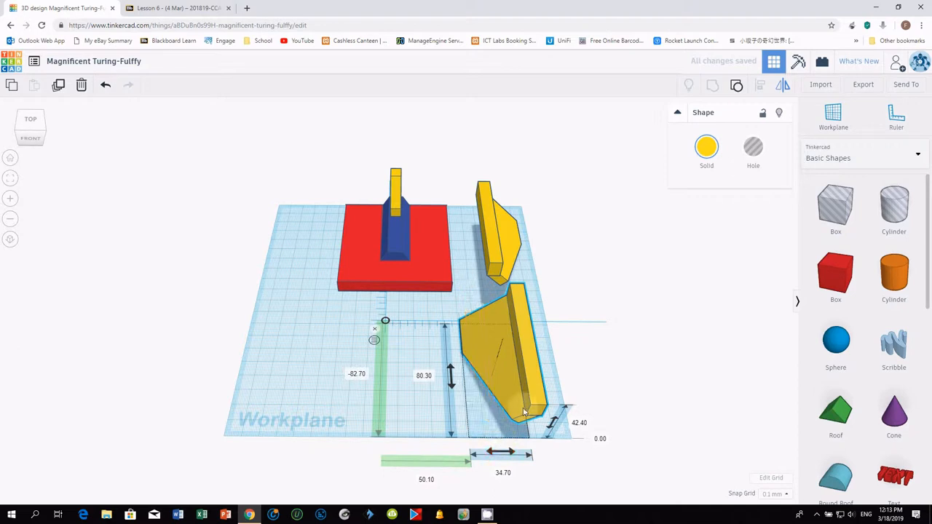
left_click_drag(509, 356, 328, 255)
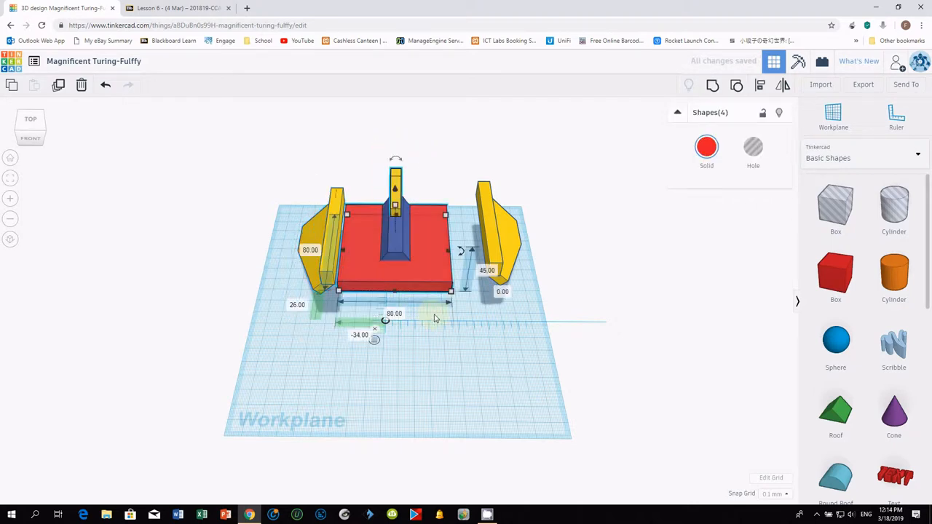
mouse_move(712, 85)
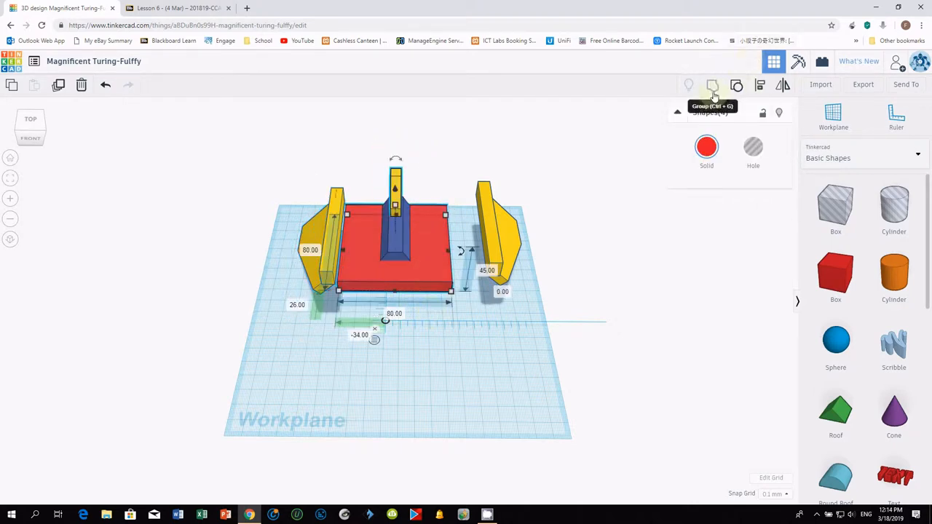
Group the red body with its tail fin and fit both yellow wings under its sides
left_click(712, 85)
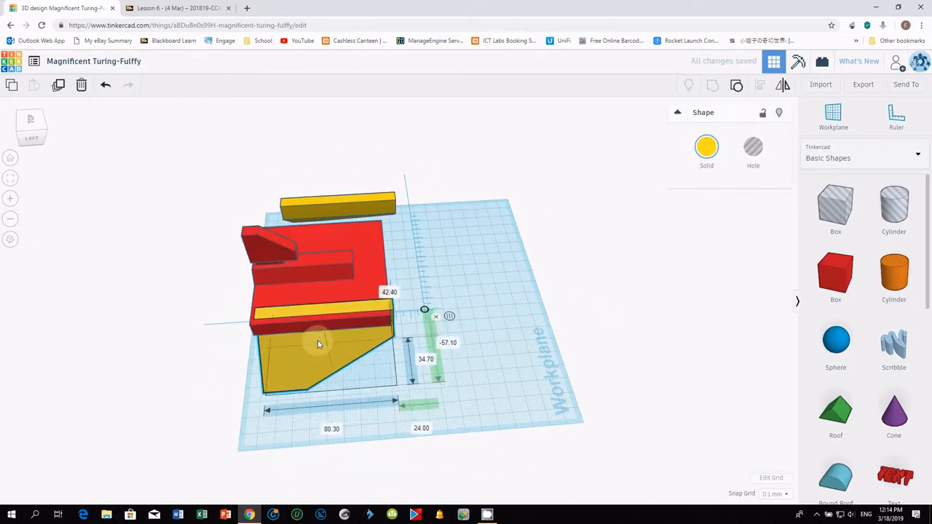
left_click_drag(317, 342, 313, 350)
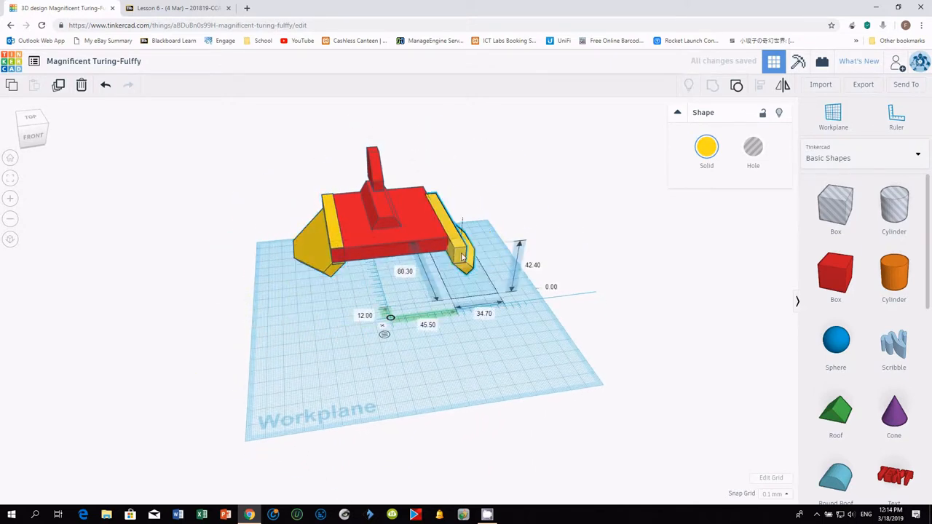
left_click_drag(461, 257, 448, 246)
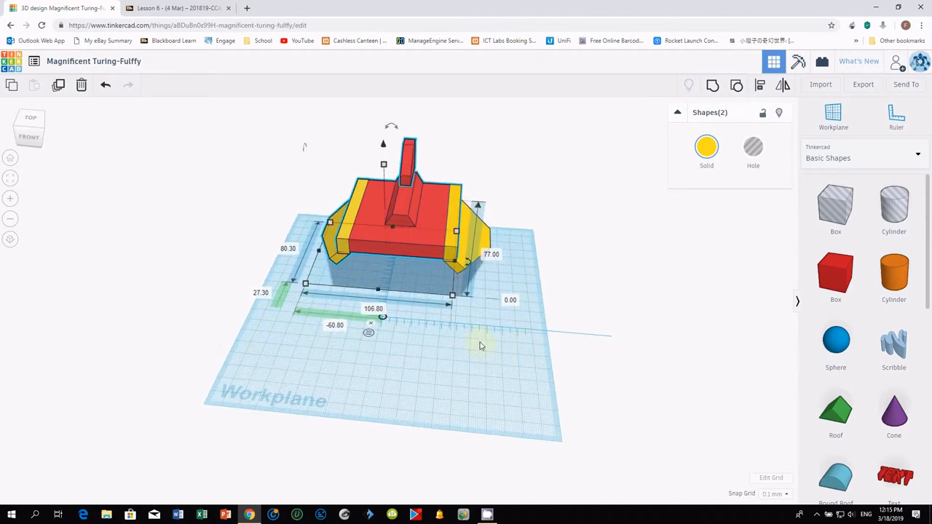
left_click_drag(481, 346, 386, 281)
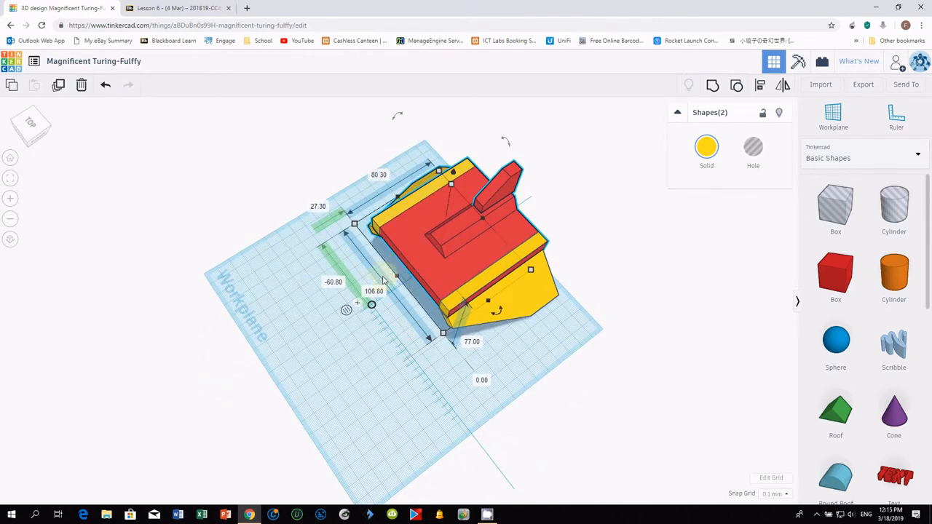
mouse_move(312, 355)
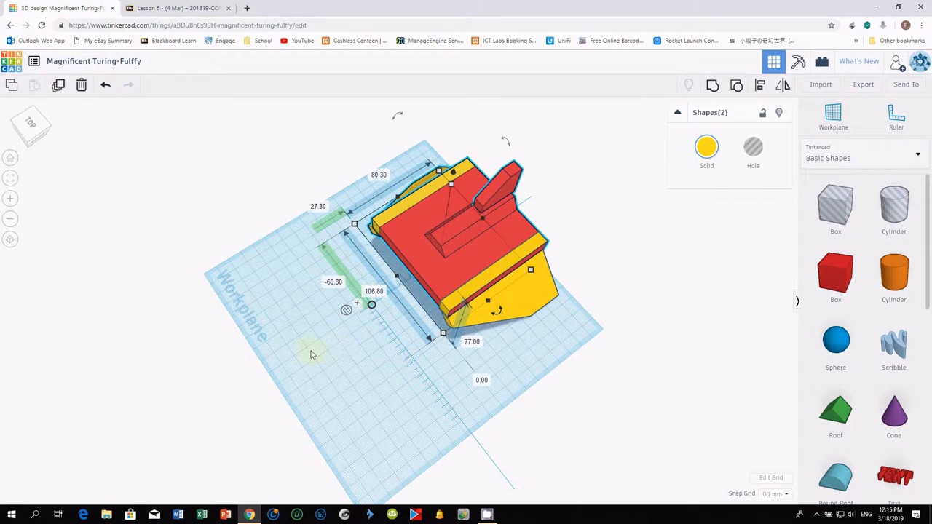
mouse_move(712, 323)
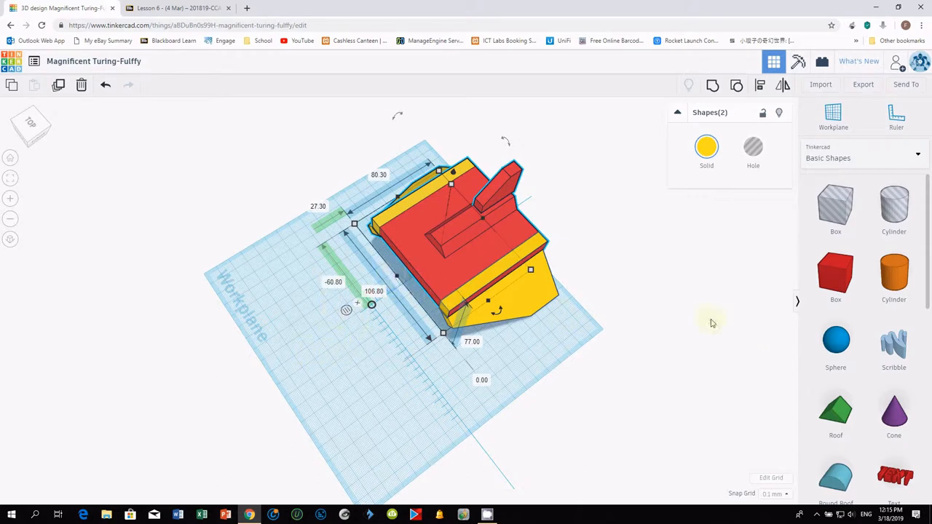
Tip the six-sided yellow cone onto its side, about 80 degrees
scroll("down", 3)
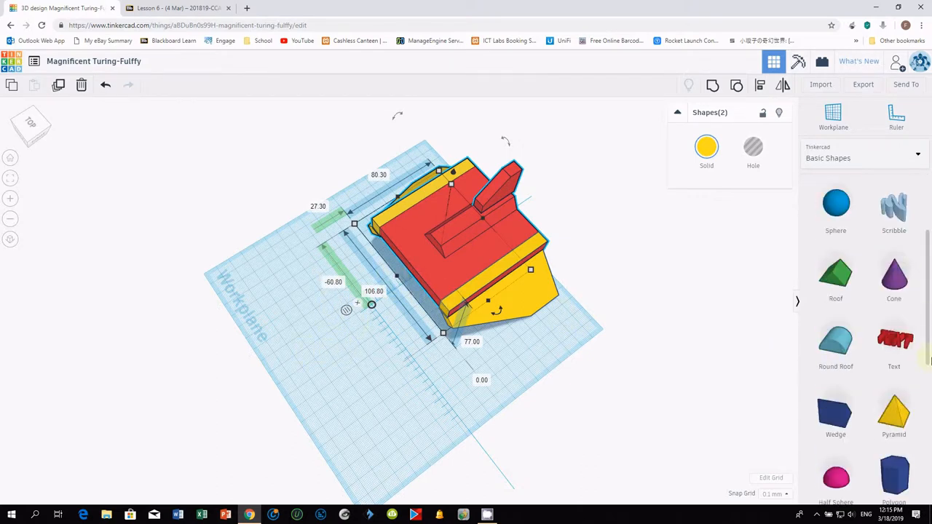
scroll("down", 3)
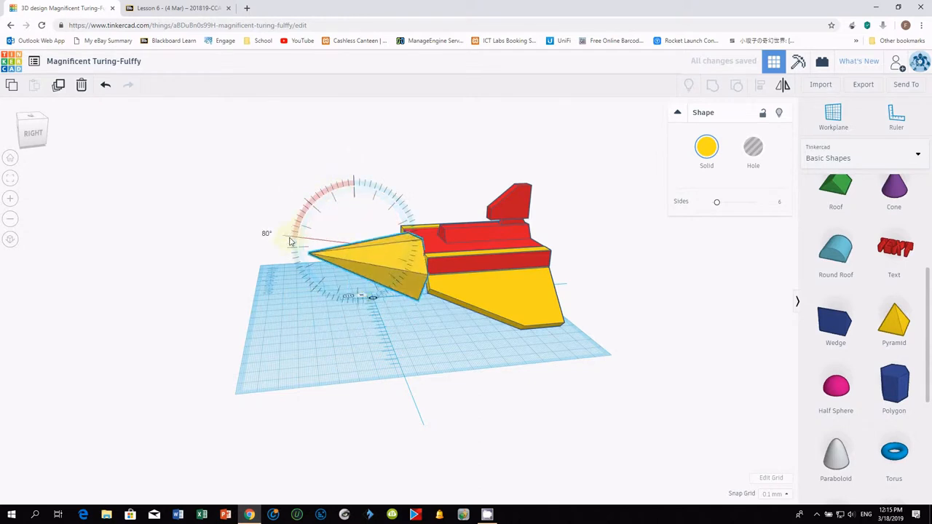
left_click_drag(288, 233, 286, 251)
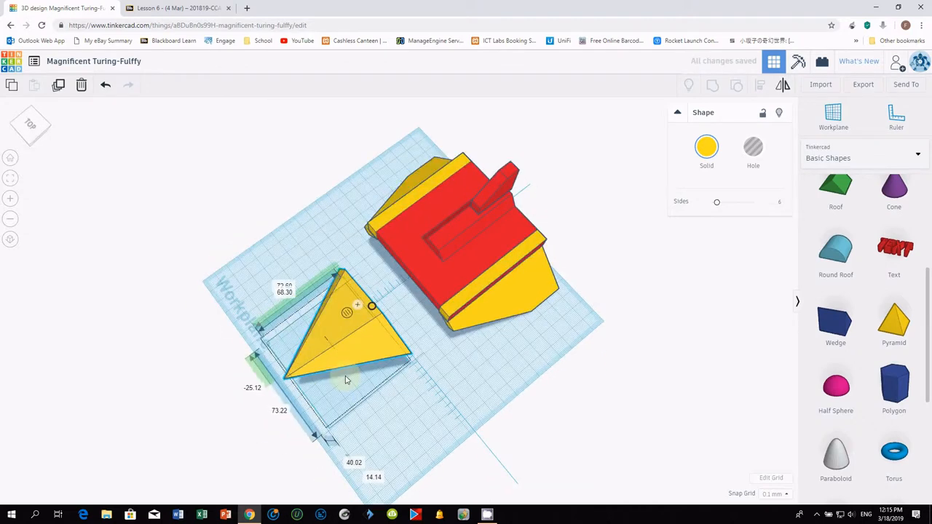
From the Front view, tilt the yellow nose cone a few degrees sideways
left_click(30, 127)
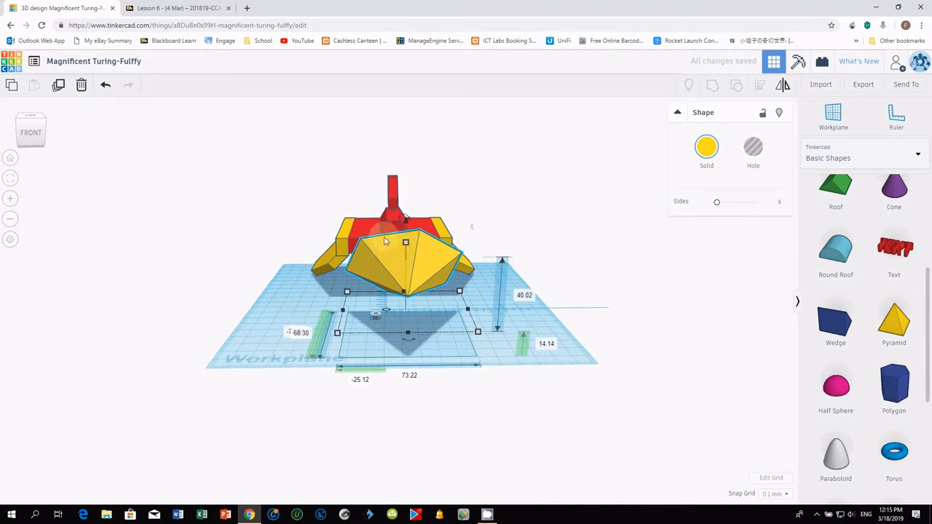
mouse_move(375, 244)
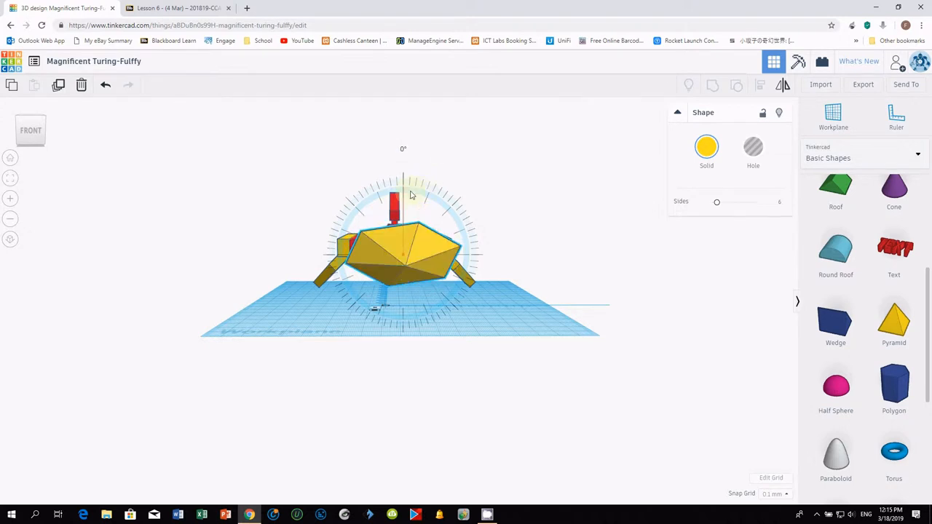
left_click_drag(404, 182, 430, 197)
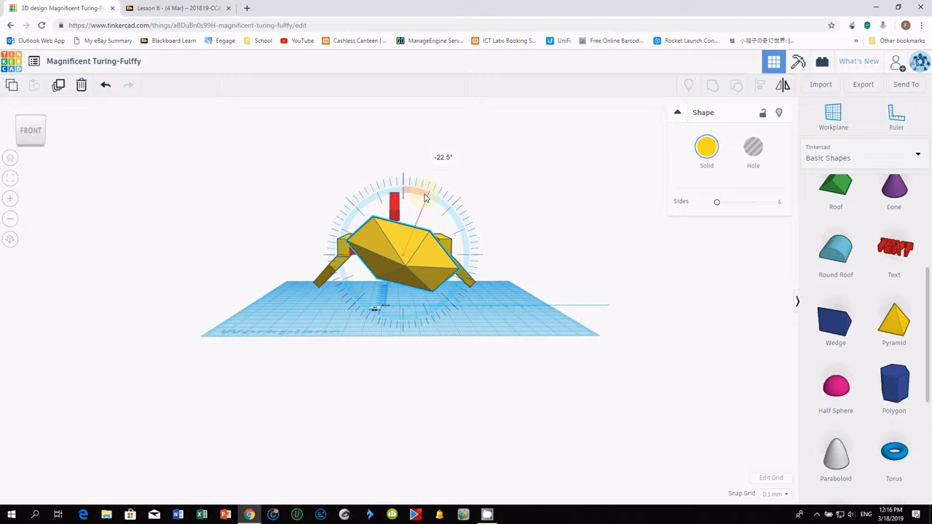
left_click_drag(429, 198, 404, 190)
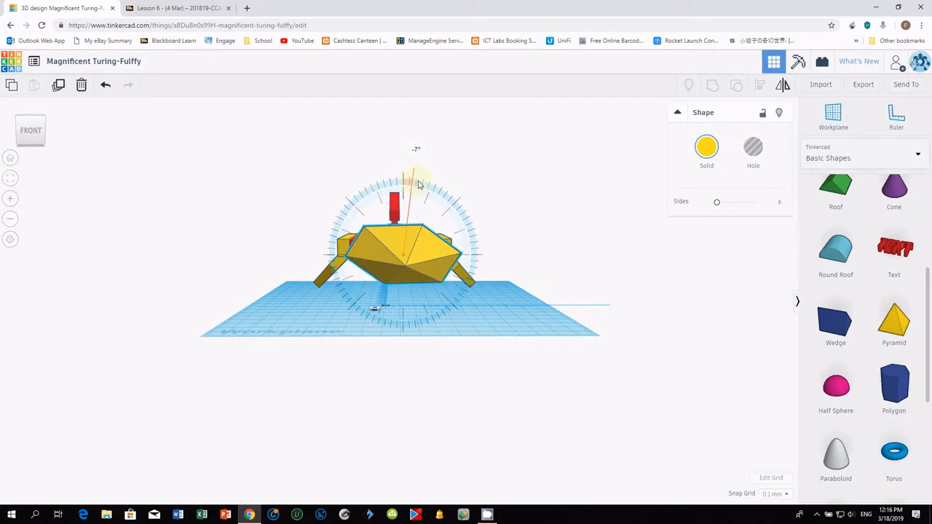
left_click_drag(419, 182, 412, 184)
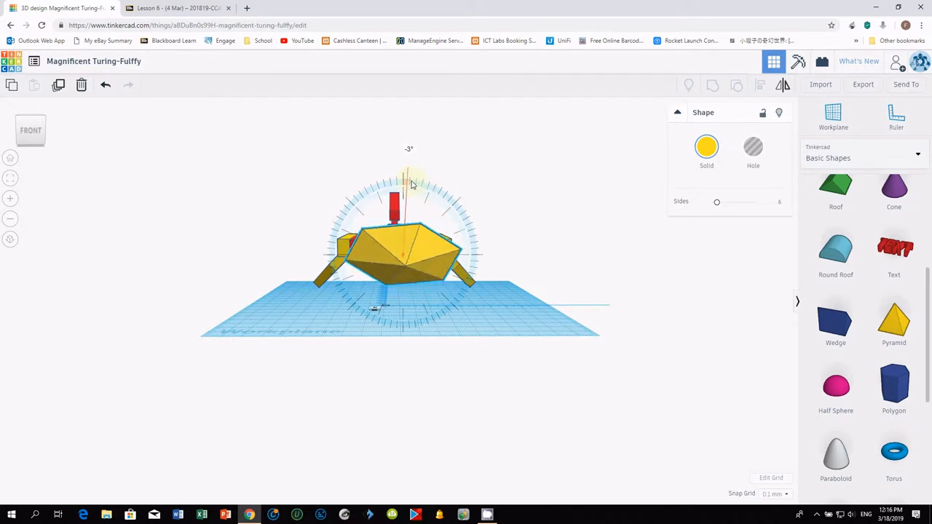
left_click_drag(415, 183, 419, 185)
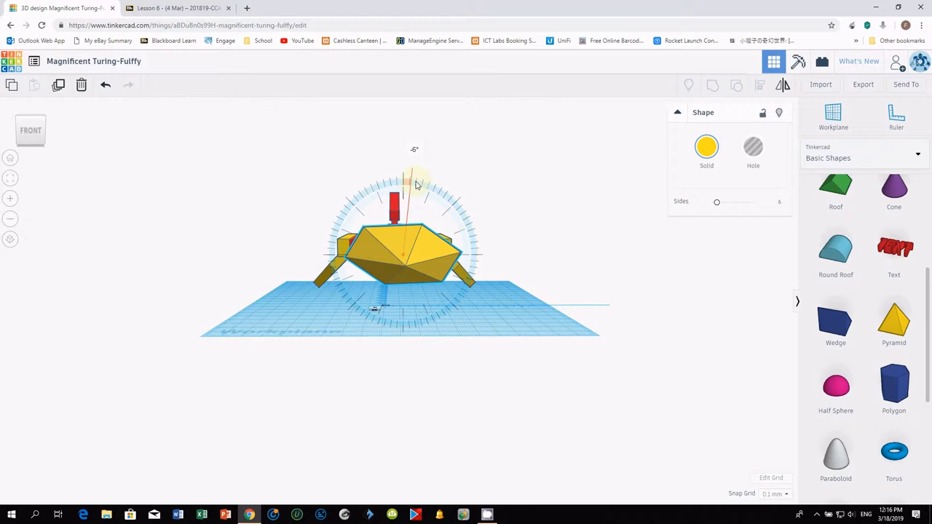
left_click(404, 255)
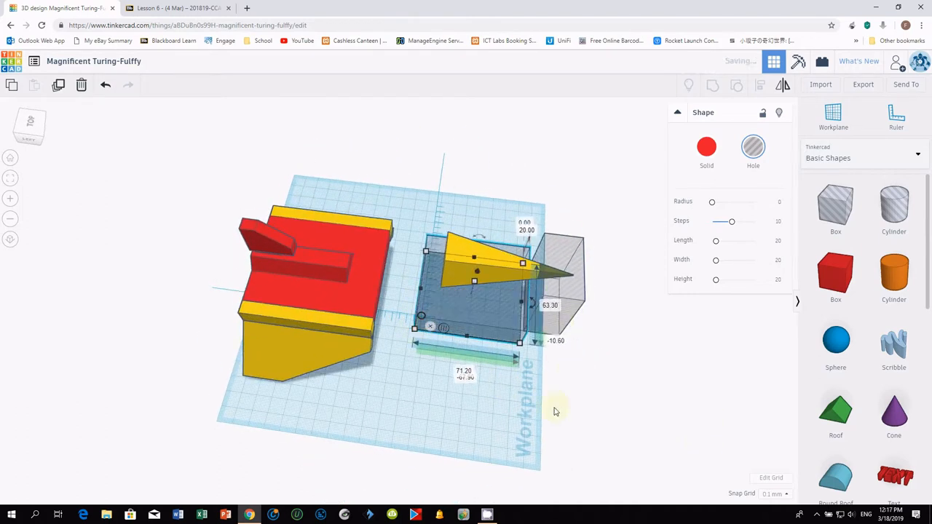
Place the hole box over the nose and tilt the nose about 16 degrees into position
left_click_drag(554, 411, 302, 418)
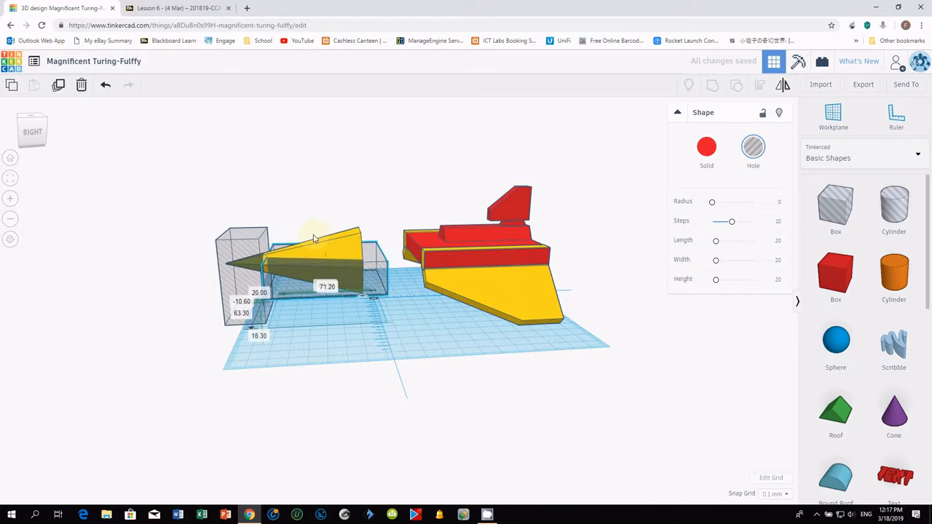
left_click(321, 236)
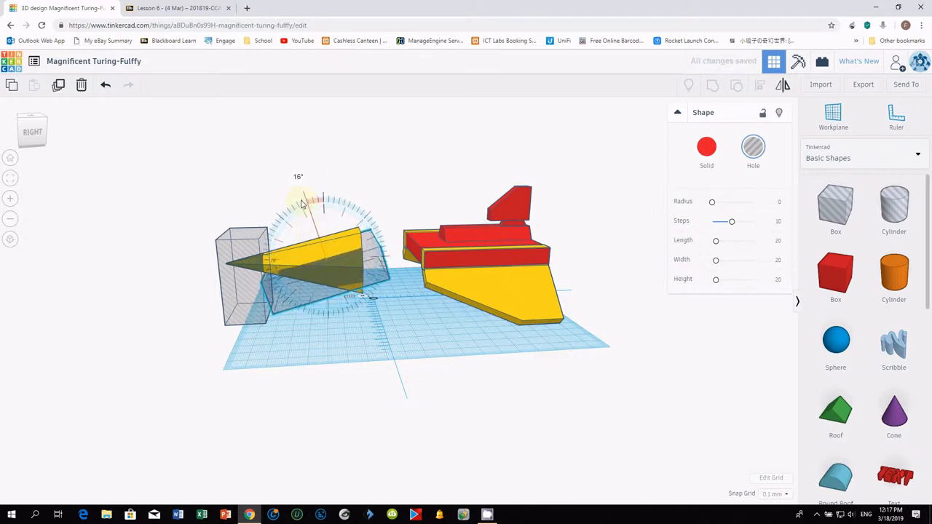
left_click_drag(303, 202, 309, 207)
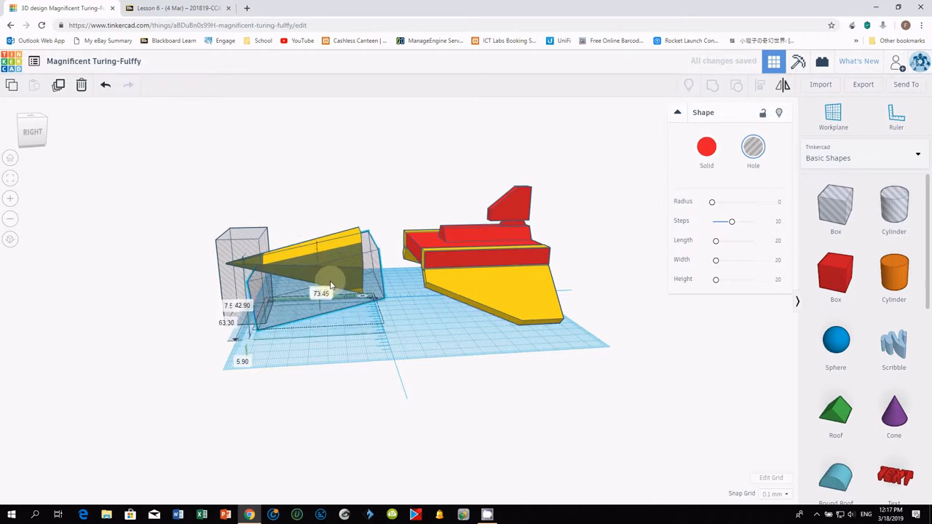
left_click_drag(331, 284, 317, 237)
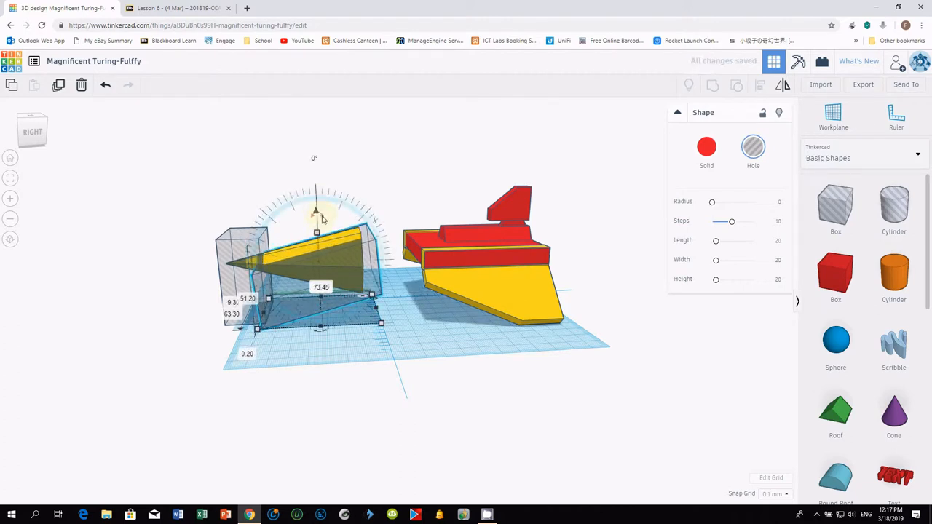
Tilt the hole box over the wedge and add the second hole to the selection
left_click_drag(316, 211, 326, 193)
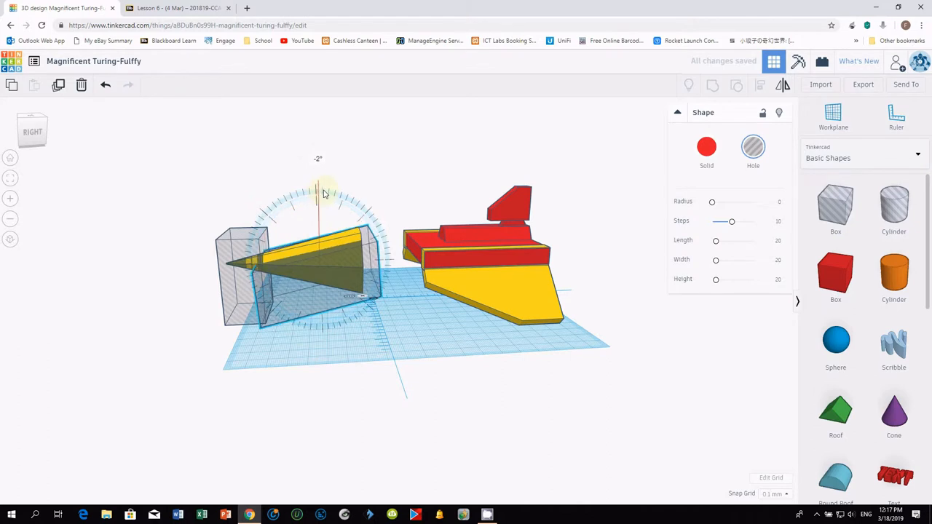
left_click_drag(326, 191, 324, 195)
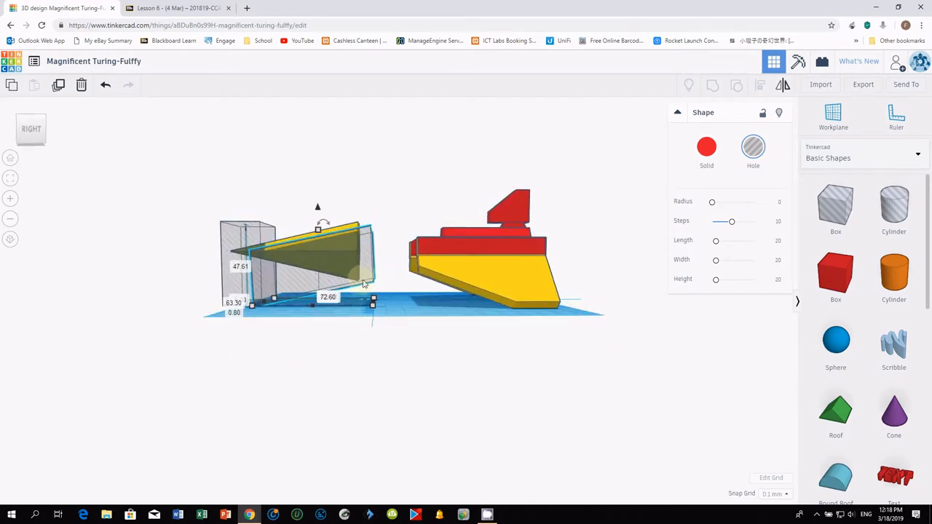
mouse_move(300, 315)
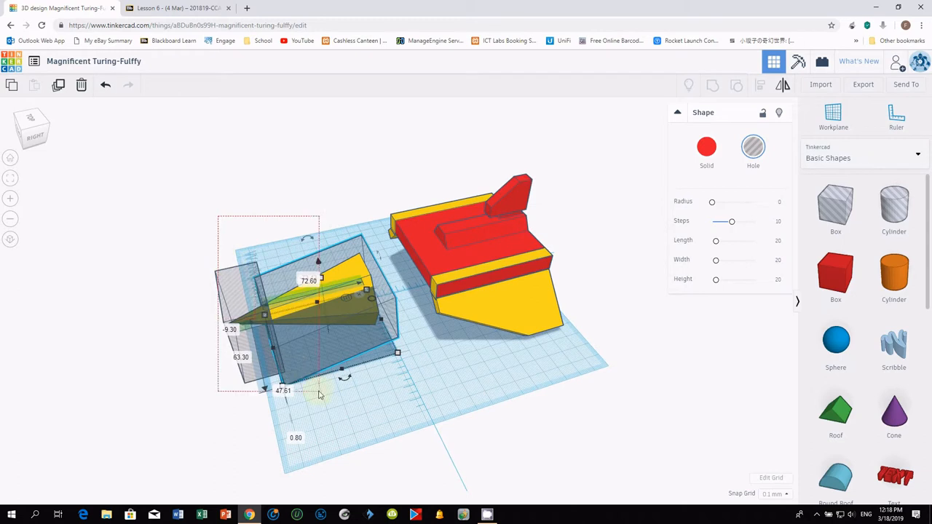
left_click(712, 85)
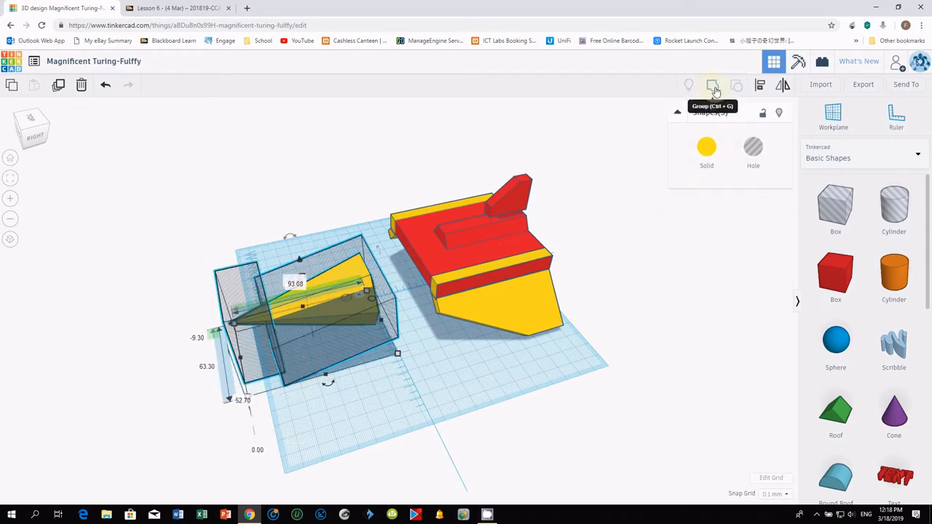
Trim the wedge with the holes, move the duplicate aside, and place a hole box on it
left_click(713, 85)
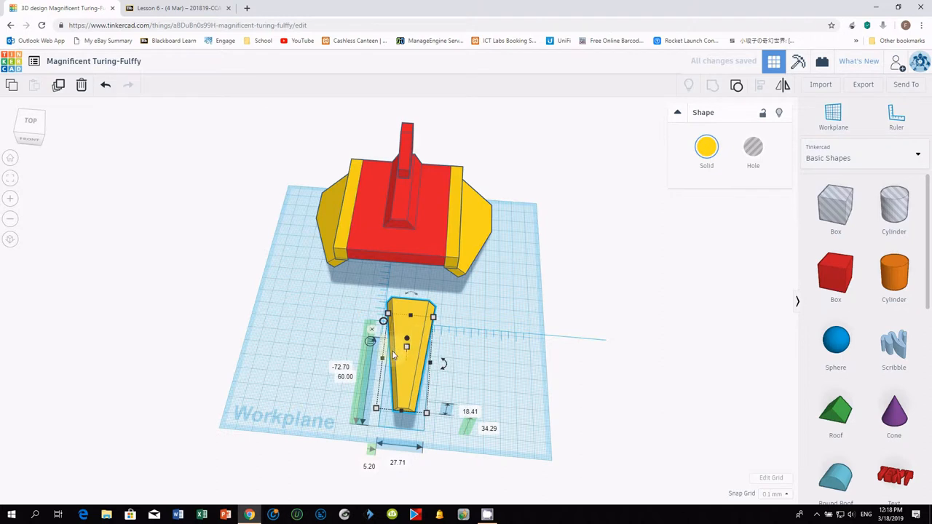
mouse_move(405, 364)
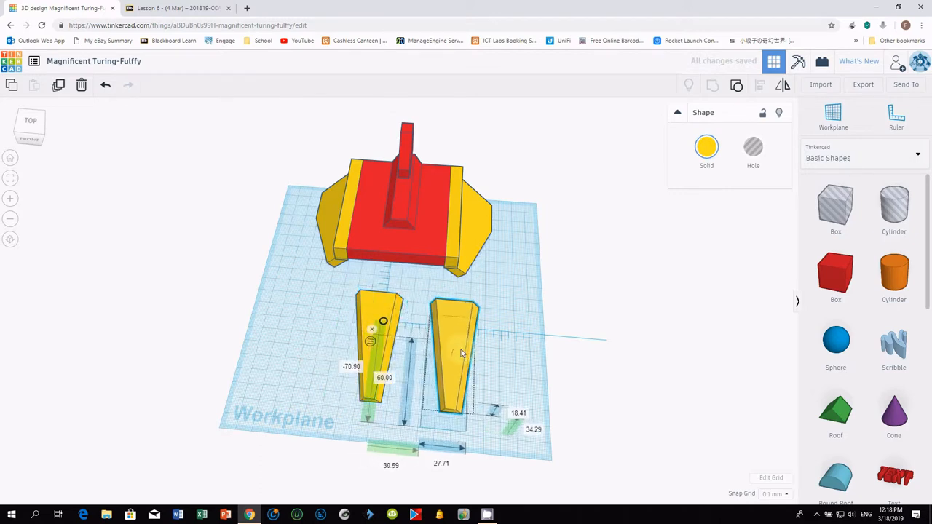
left_click_drag(455, 350, 473, 343)
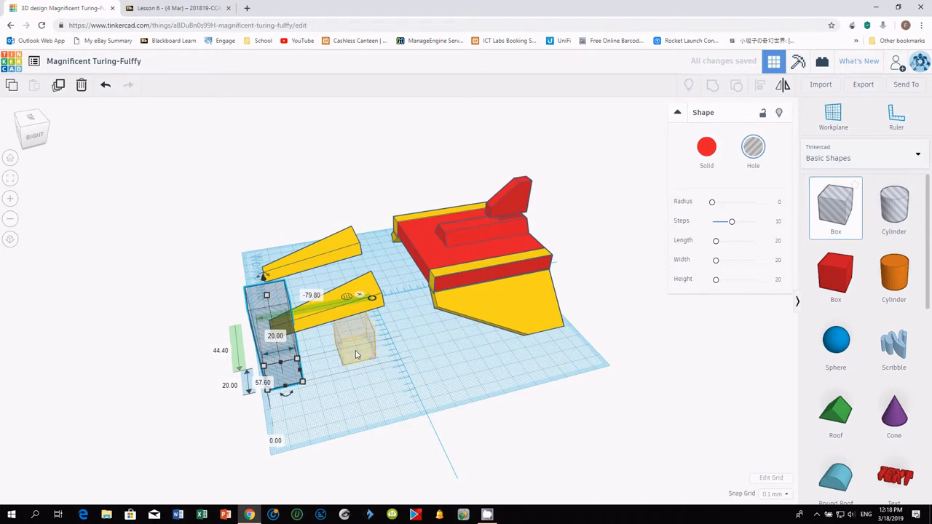
left_click_drag(356, 354, 419, 371)
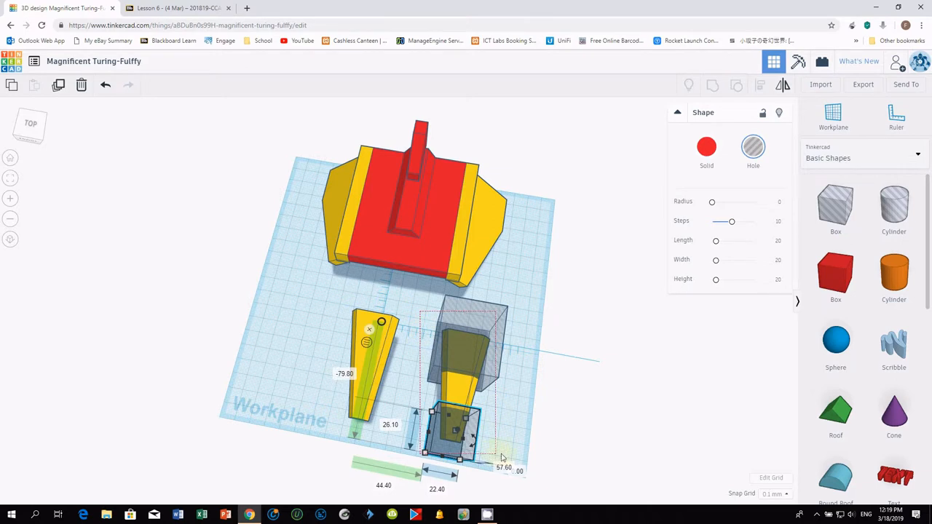
Cut a short section from the copy, colour it black, and set it as the nose band
left_click(737, 85)
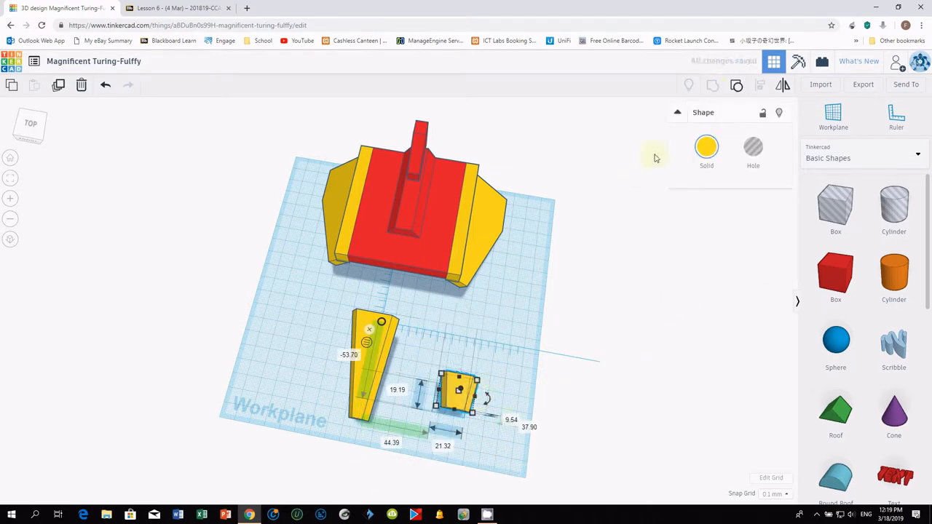
left_click(706, 147)
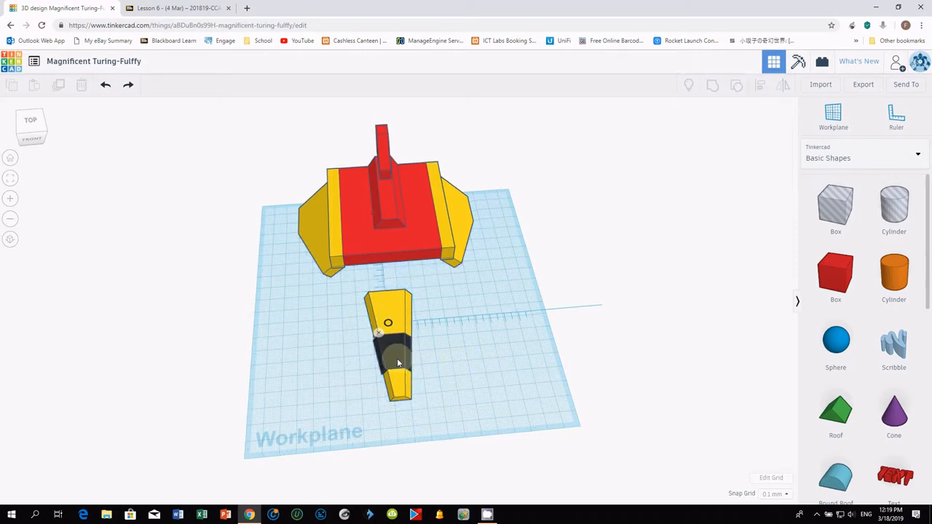
left_click(397, 362)
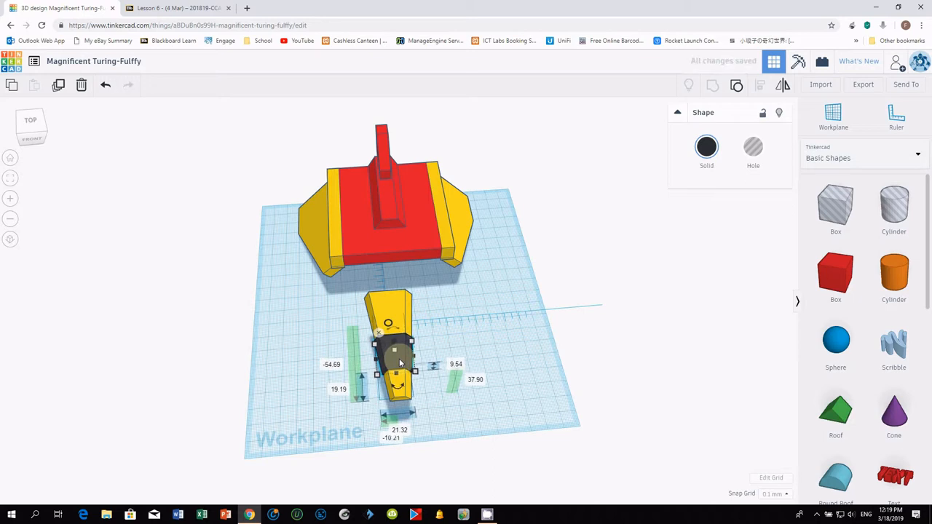
left_click(455, 418)
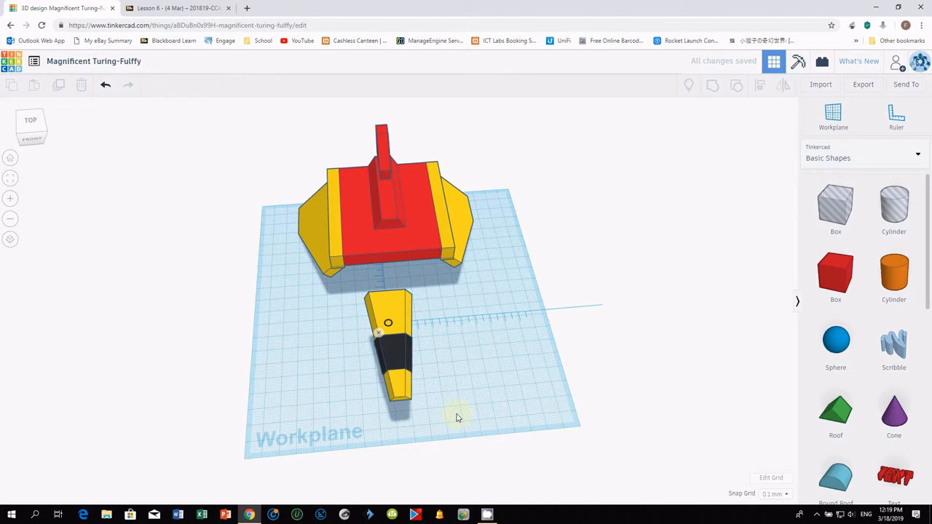
mouse_move(337, 312)
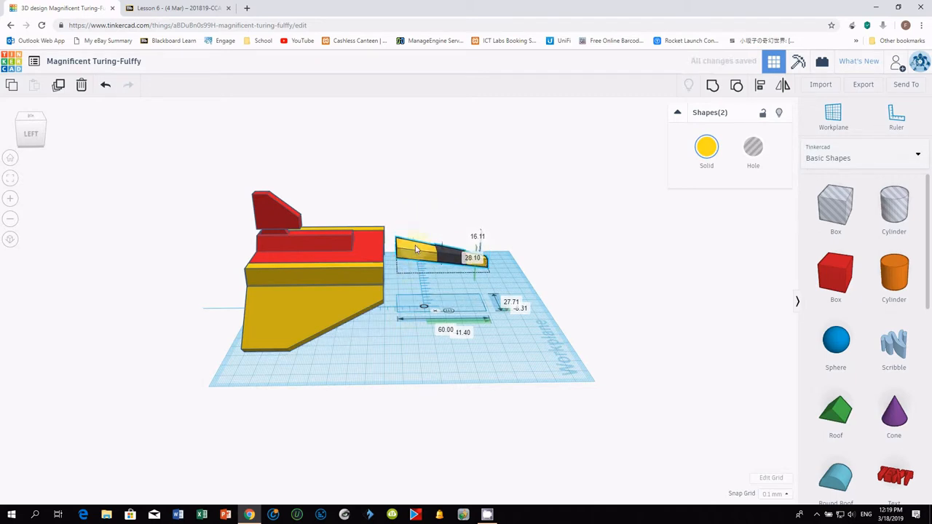
Move the nose to the body's front and bridge the gap with a red box neck
left_click_drag(415, 291, 222, 424)
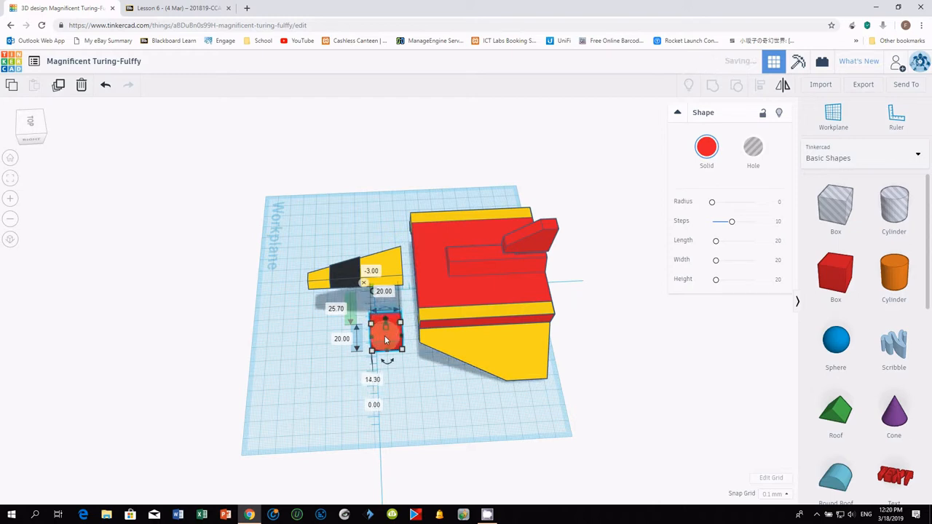
left_click_drag(384, 337, 371, 340)
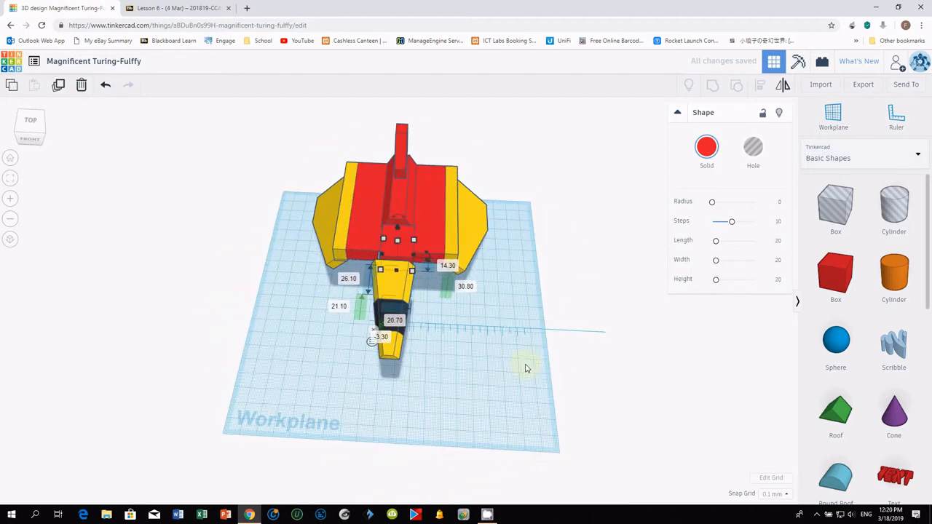
mouse_move(317, 160)
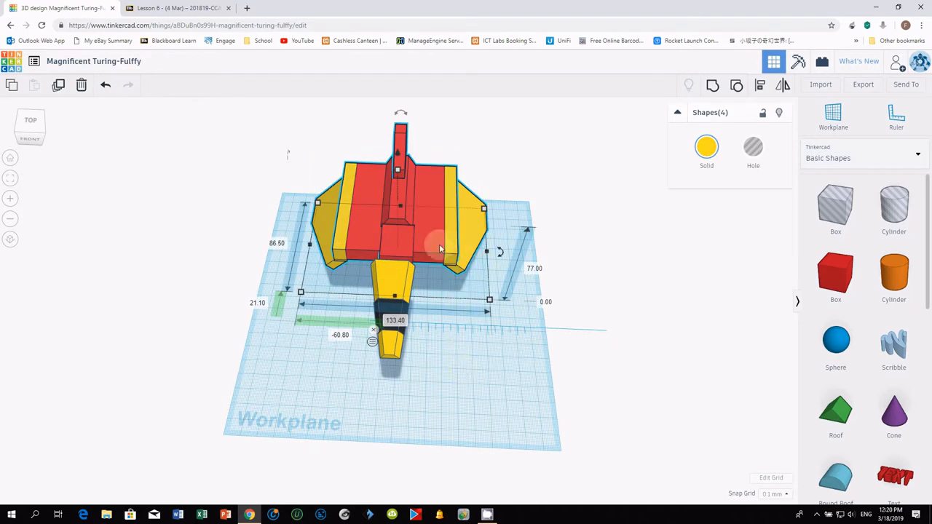
mouse_move(489, 411)
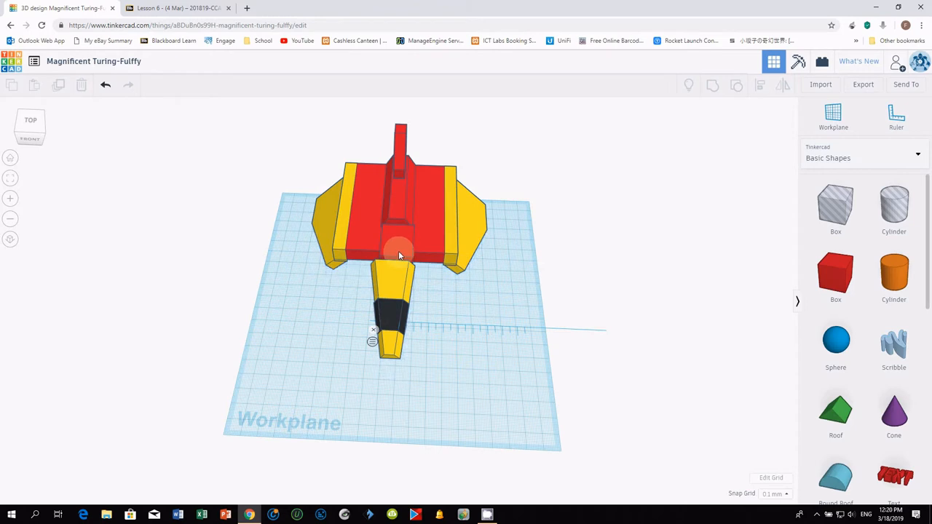
Tilt the yellow nose and its dark band to -10° and place it against the neck
left_click(399, 255)
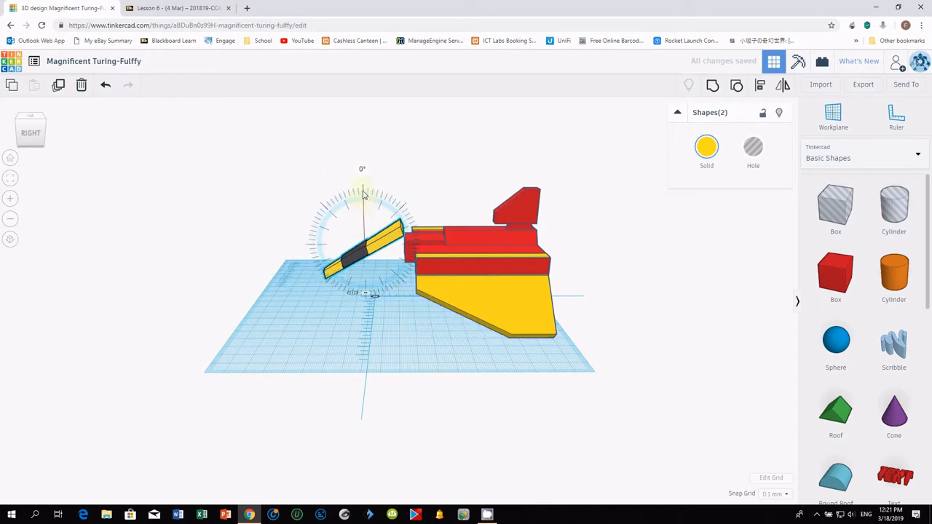
left_click_drag(362, 189, 375, 191)
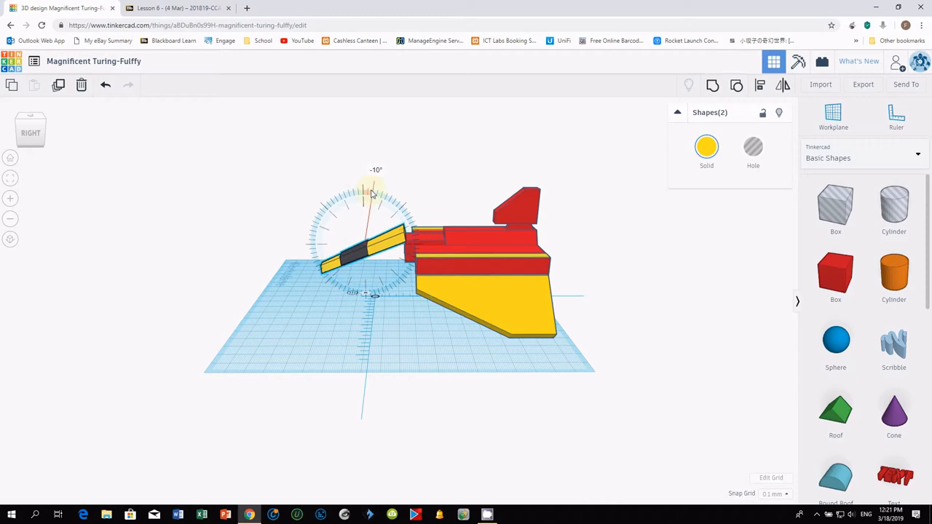
left_click(375, 244)
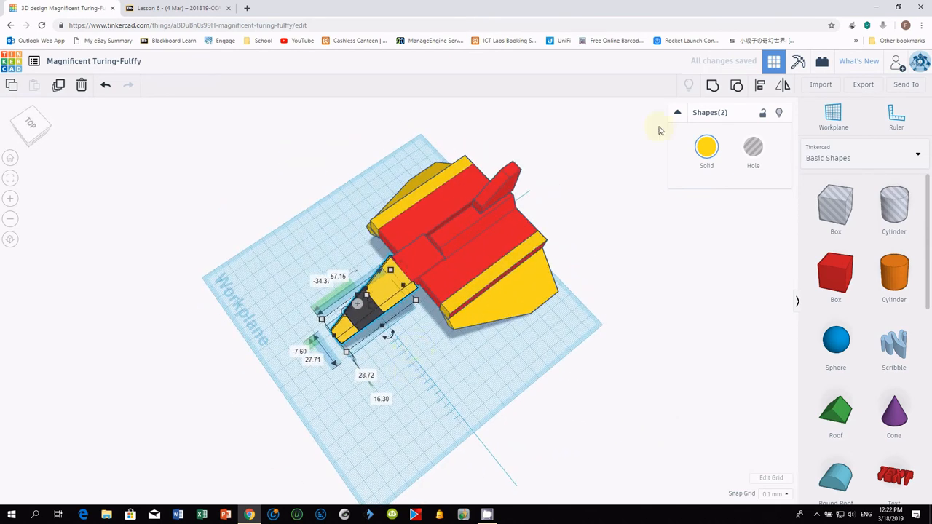
mouse_move(712, 85)
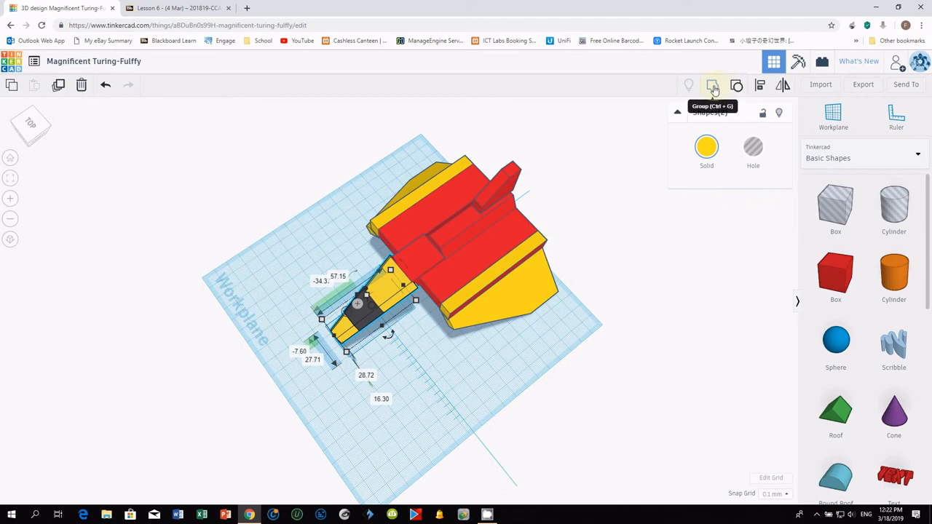
mouse_move(748, 86)
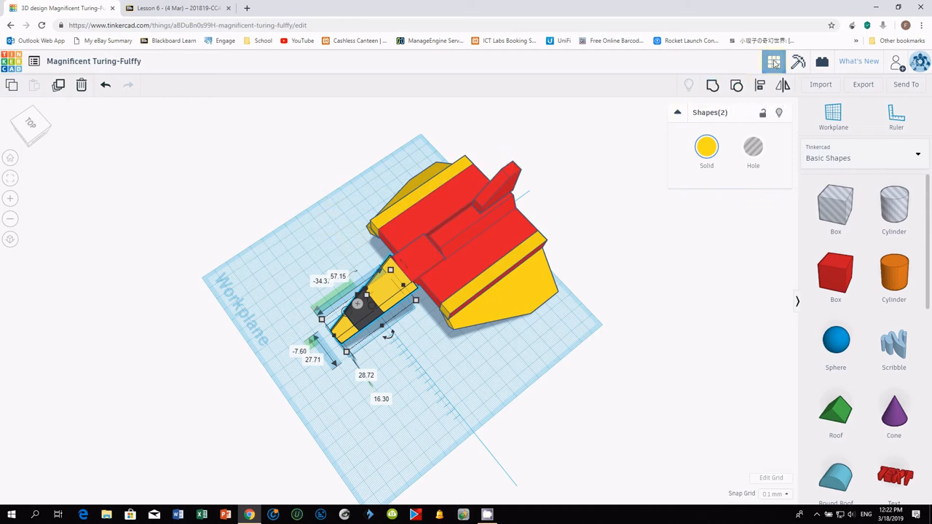
mouse_move(735, 85)
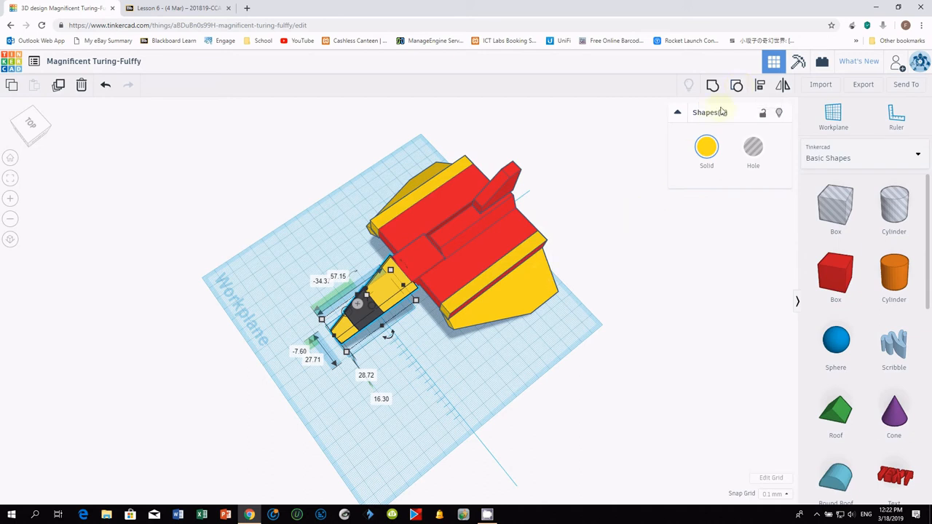
mouse_move(759, 84)
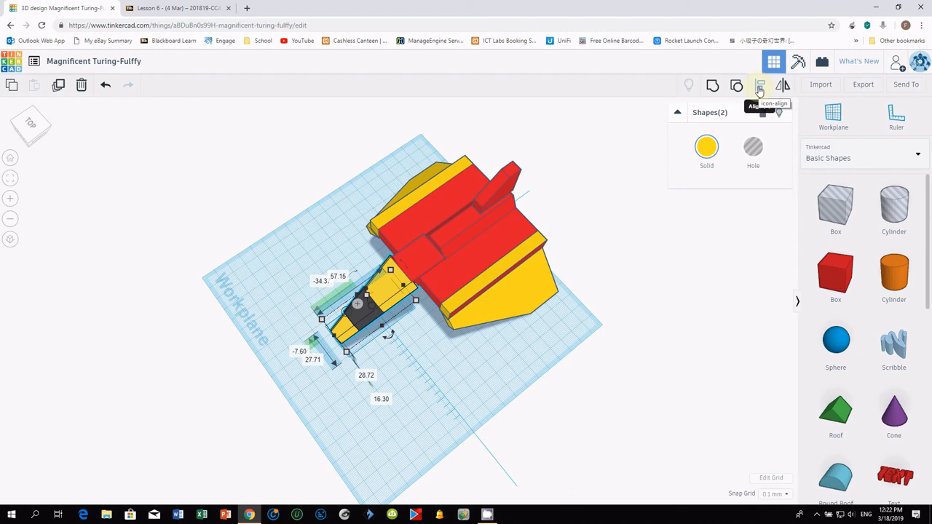
mouse_move(782, 85)
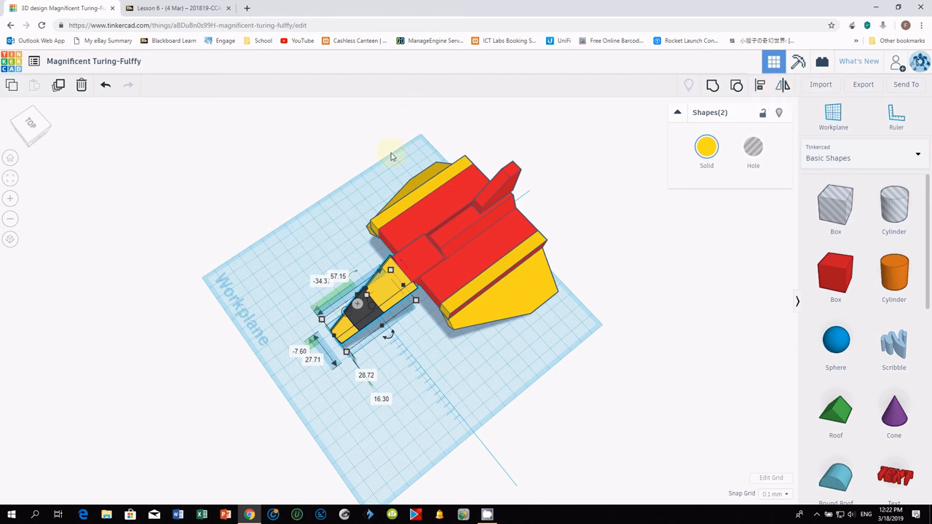
mouse_move(391, 171)
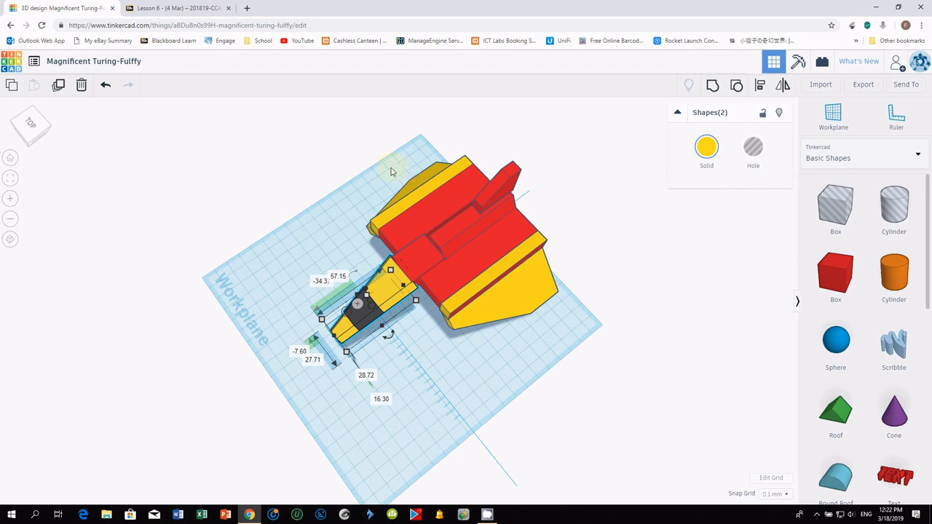